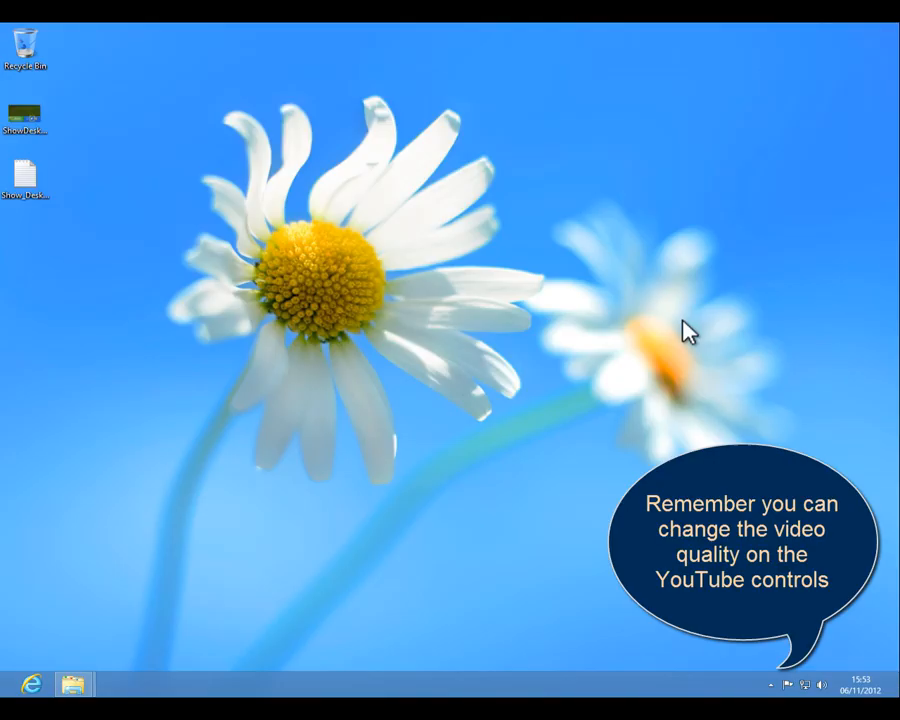
{"action": "mouse_move", "coordinate": [480, 270]}
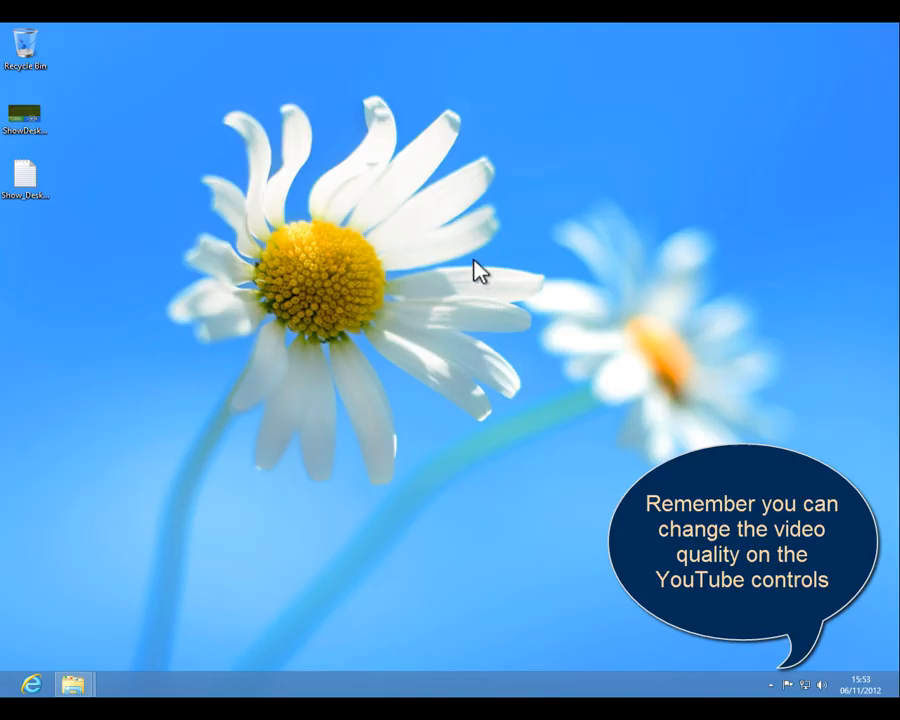
{"action": "mouse_move", "coordinate": [430, 210]}
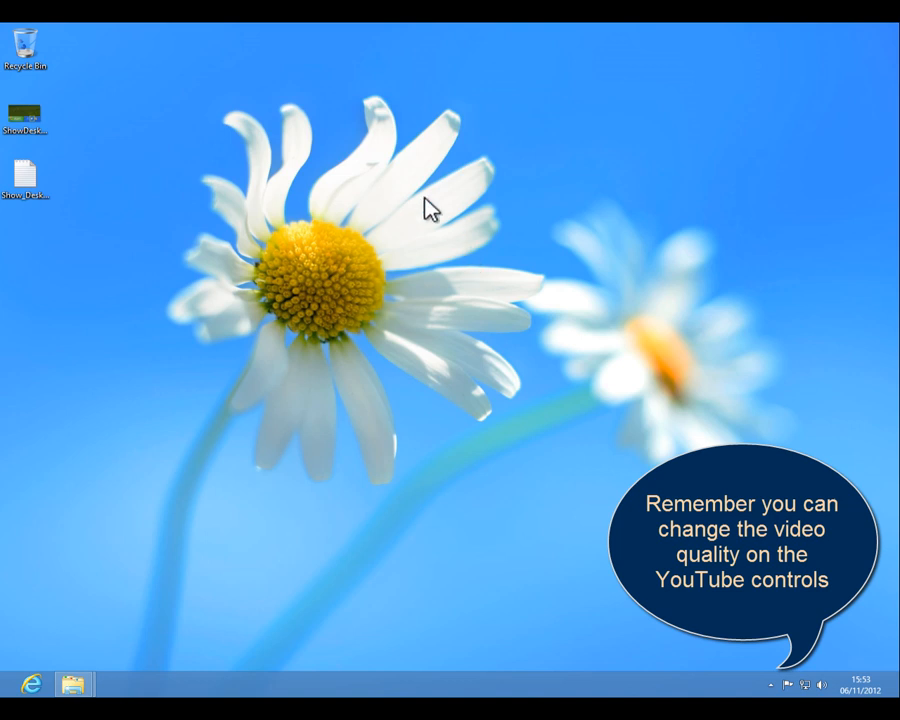
{"action": "mouse_move", "coordinate": [236, 468]}
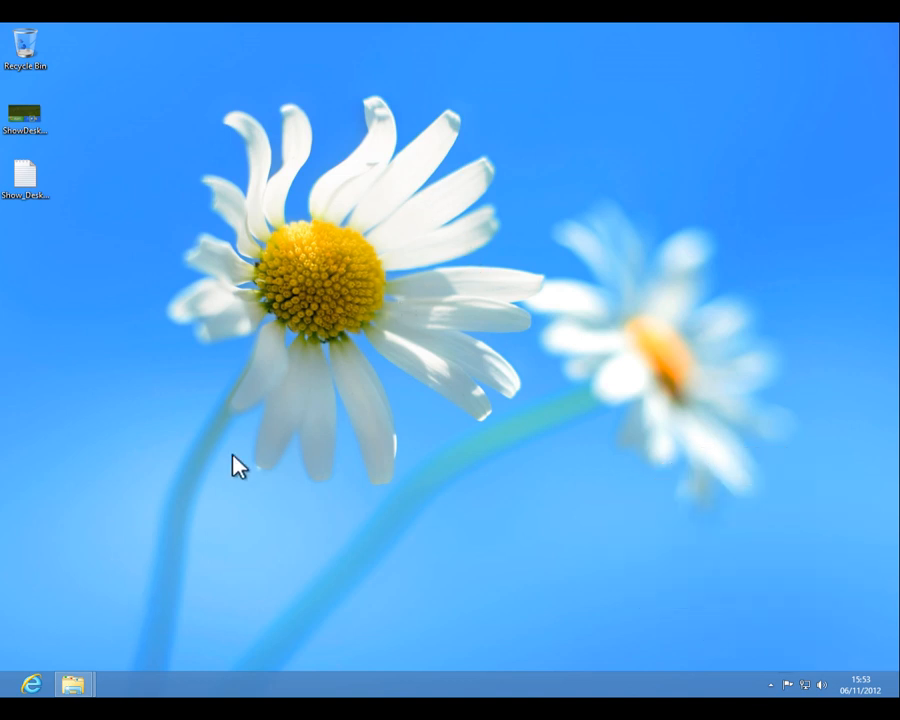
{"action": "mouse_move", "coordinate": [10, 684]}
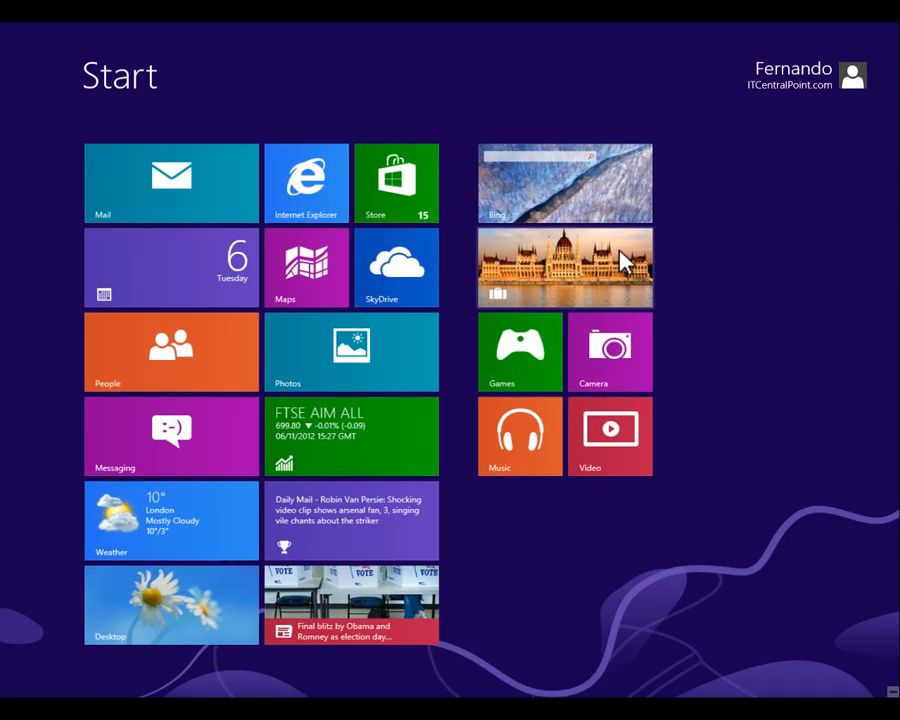
{"action": "mouse_move", "coordinate": [720, 490]}
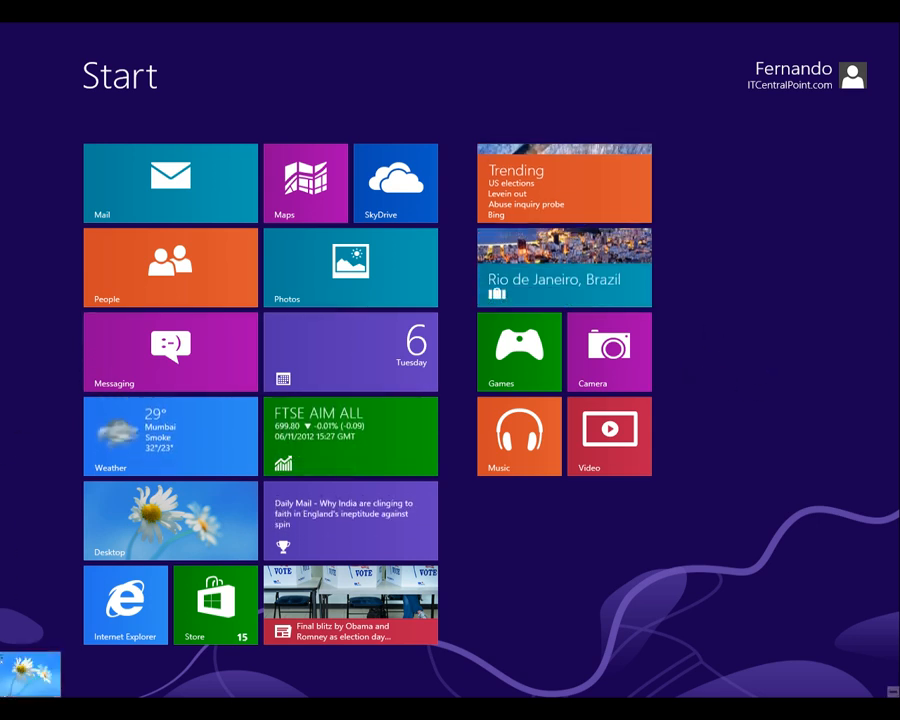
Step: Return to the desktop from Start, dismiss the Show Desktop icon picture and select Show_Desktop.txt
{"action": "left_click", "coordinate": [168, 520]}
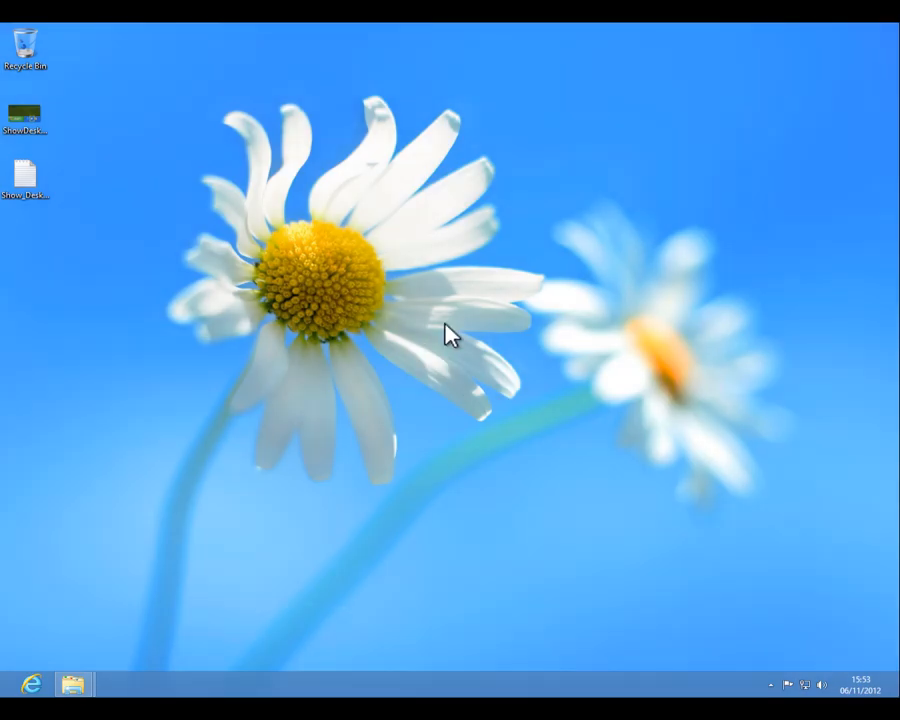
{"action": "mouse_move", "coordinate": [428, 268]}
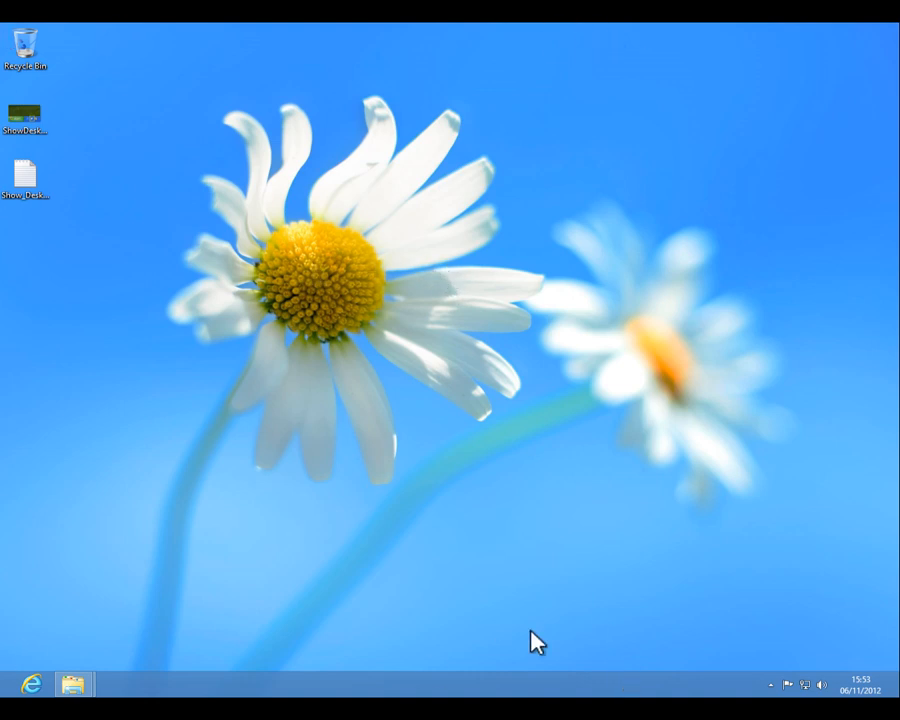
{"action": "mouse_move", "coordinate": [4, 696]}
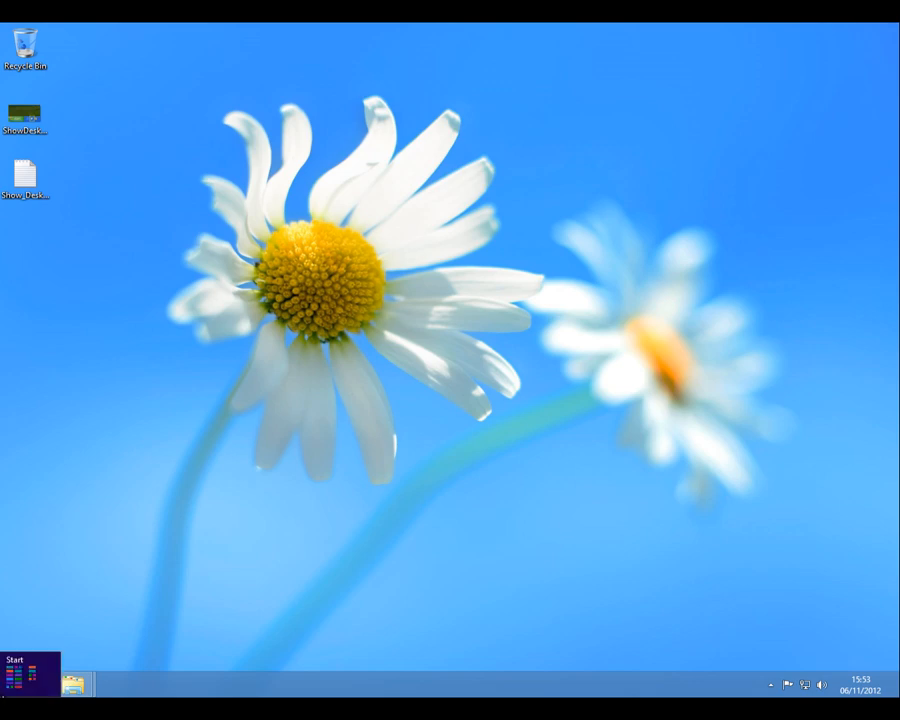
{"action": "left_click", "coordinate": [16, 660]}
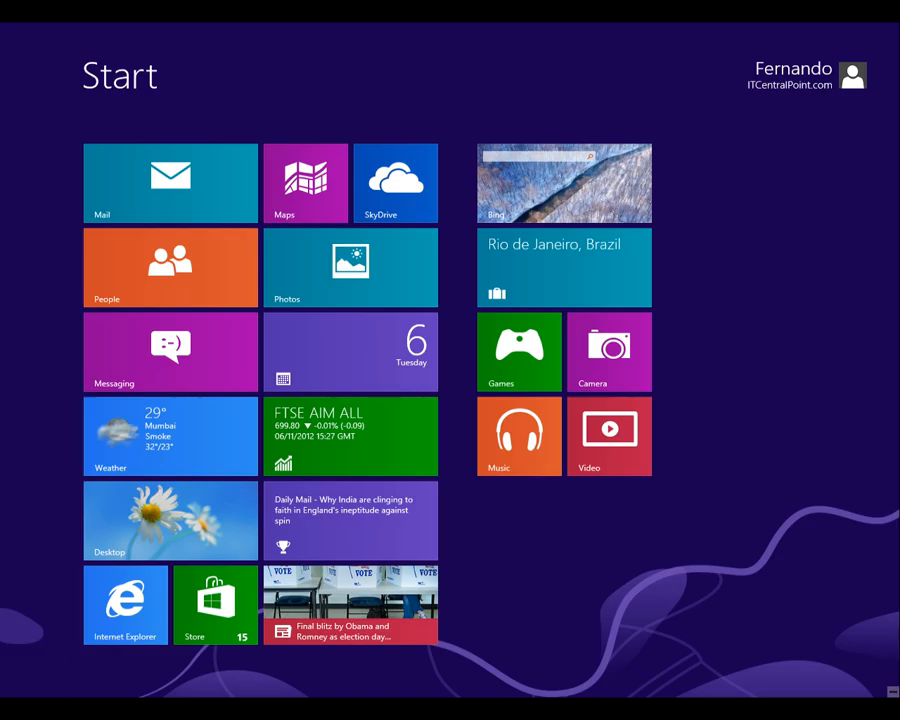
{"action": "left_click", "coordinate": [168, 520]}
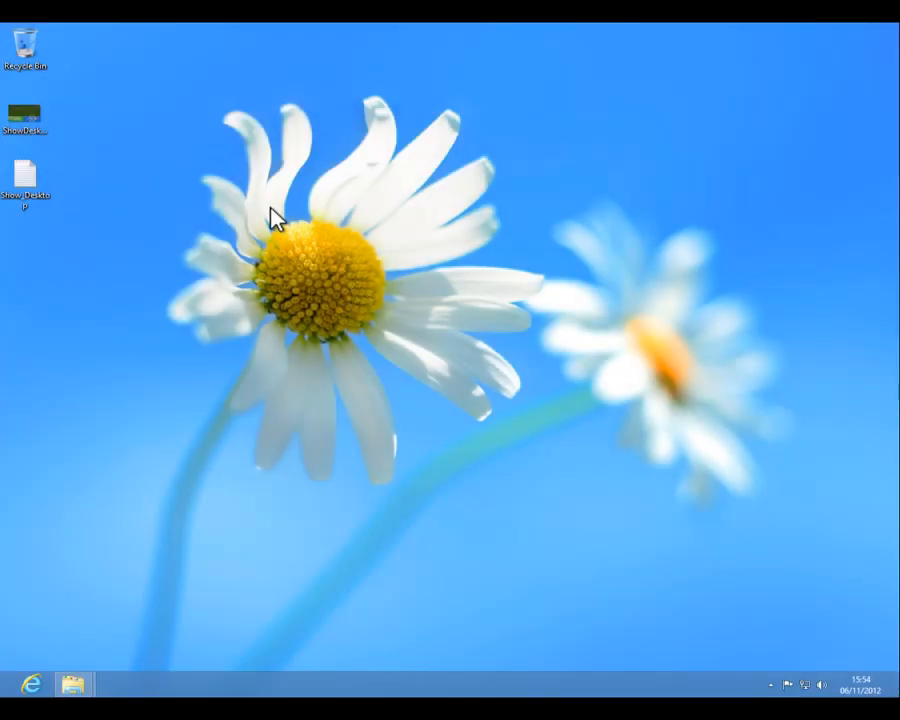
{"action": "mouse_move", "coordinate": [196, 196]}
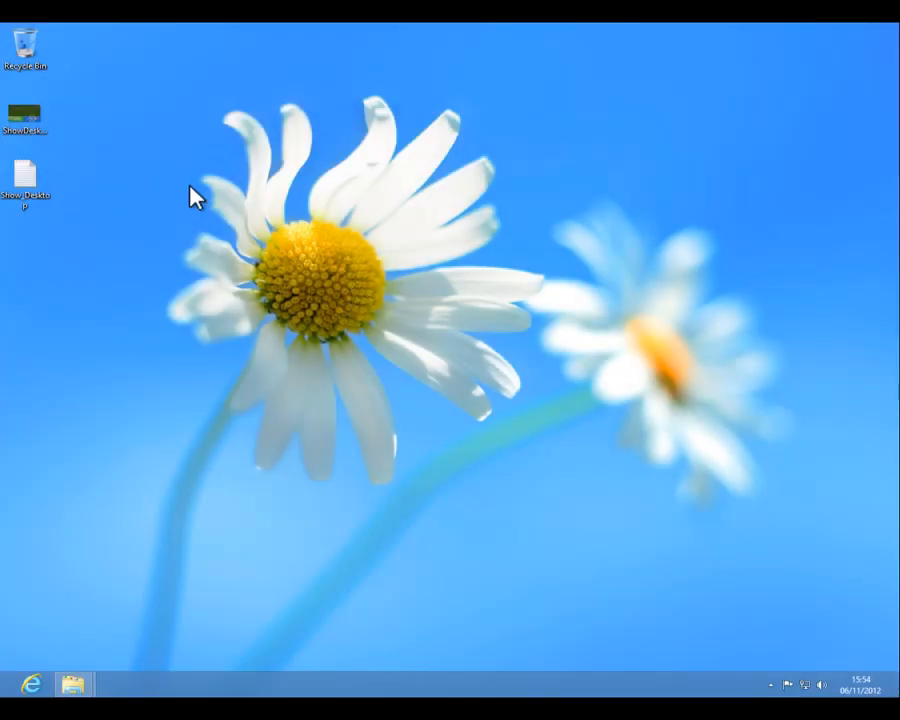
{"action": "mouse_move", "coordinate": [104, 164]}
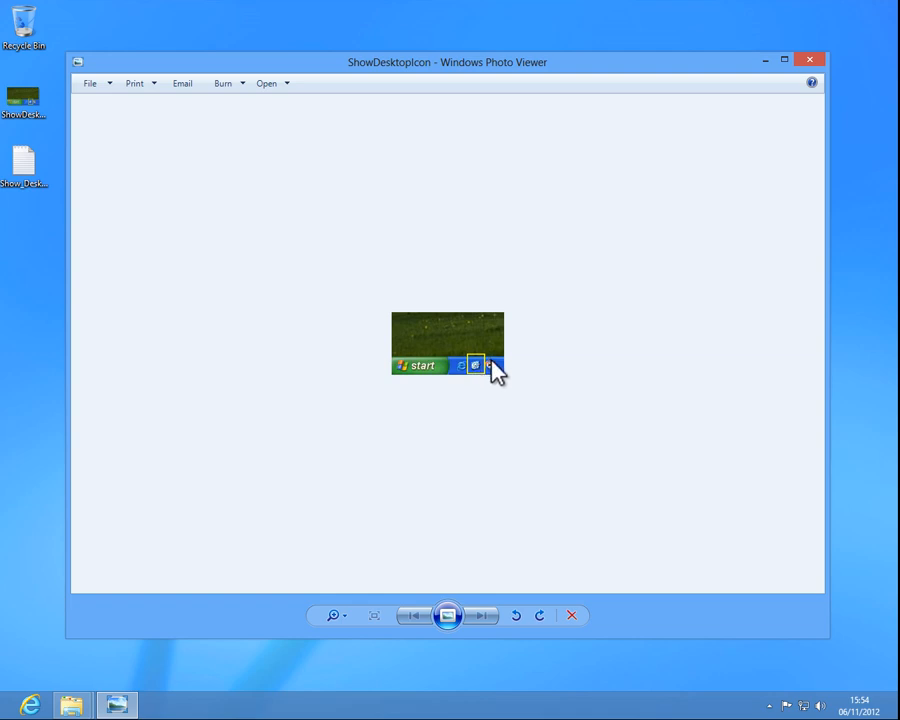
{"action": "mouse_move", "coordinate": [552, 376]}
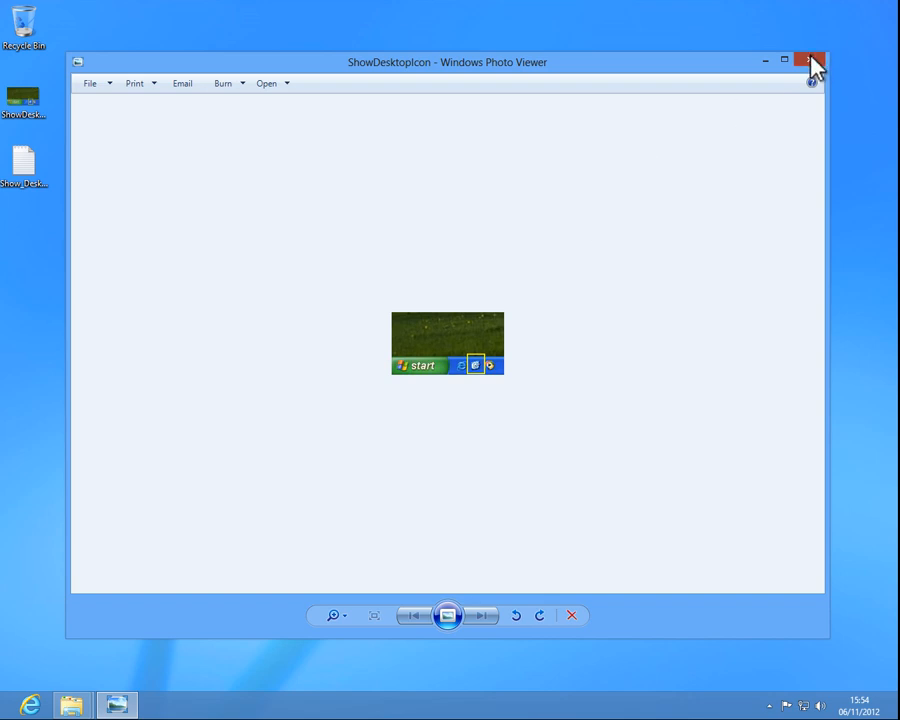
{"action": "left_click", "coordinate": [808, 62]}
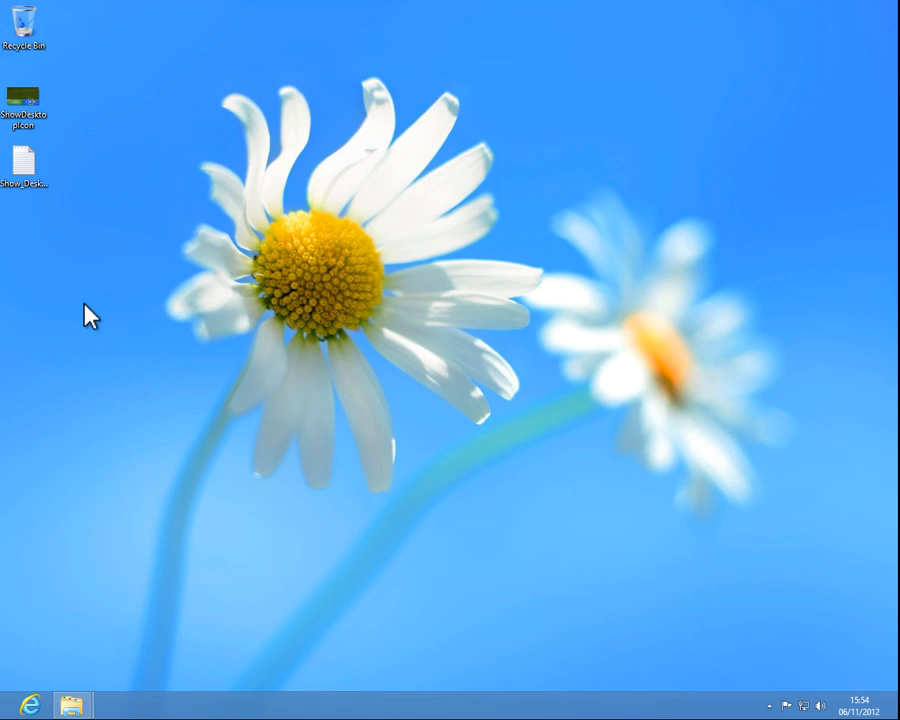
{"action": "mouse_move", "coordinate": [352, 256]}
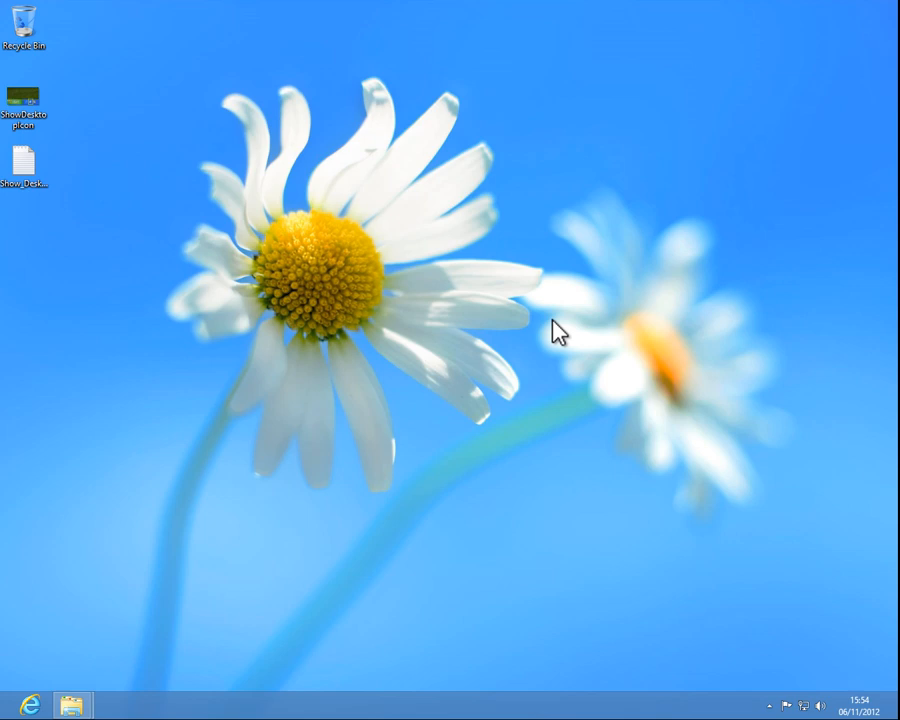
{"action": "mouse_move", "coordinate": [538, 332]}
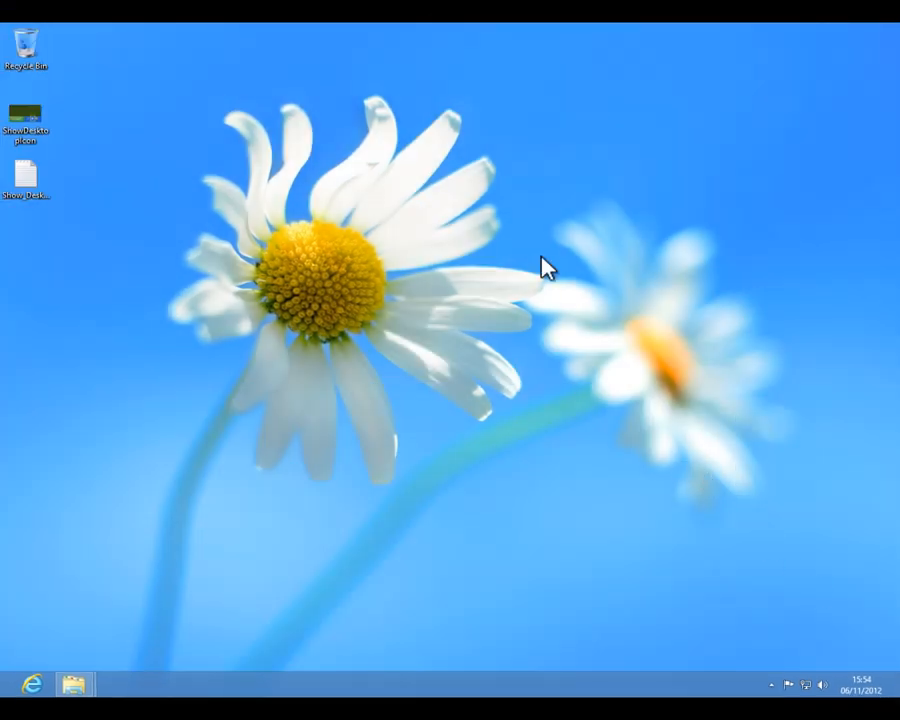
{"action": "mouse_move", "coordinate": [8, 692]}
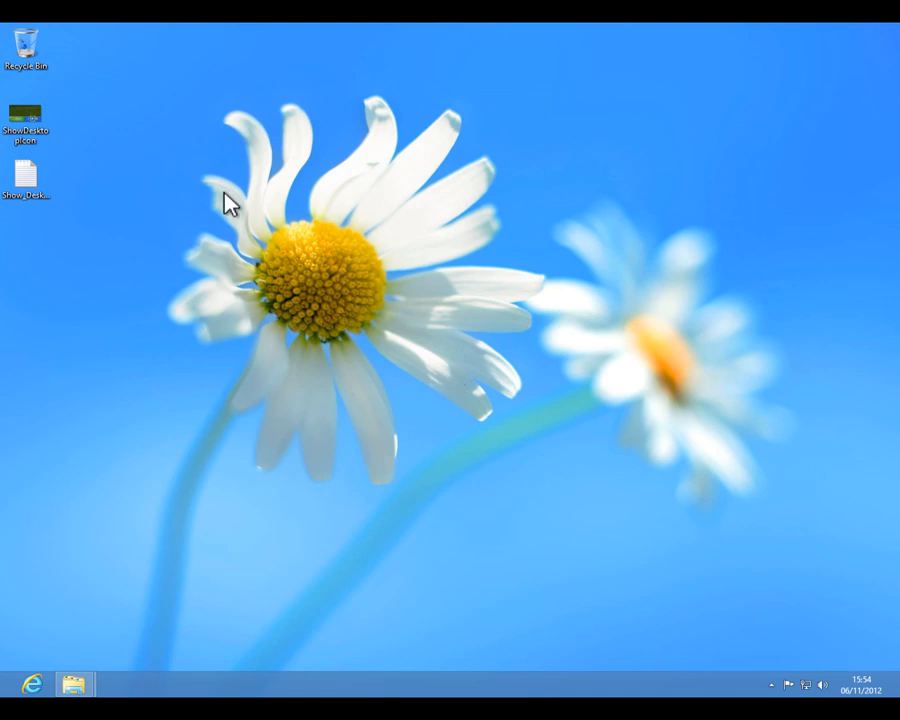
{"action": "left_click", "coordinate": [24, 180]}
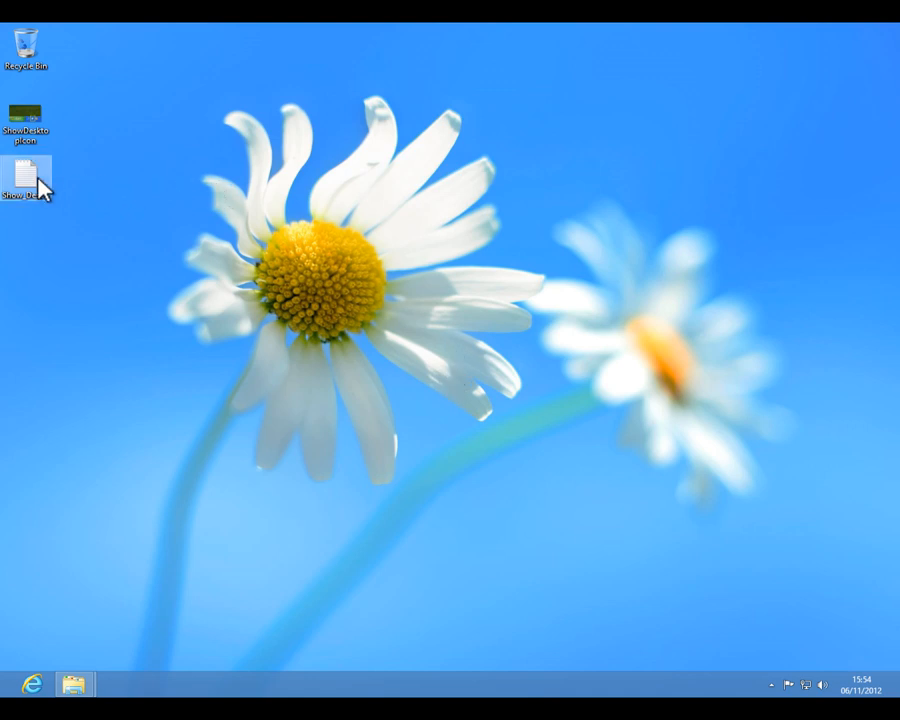
{"action": "mouse_move", "coordinate": [28, 180]}
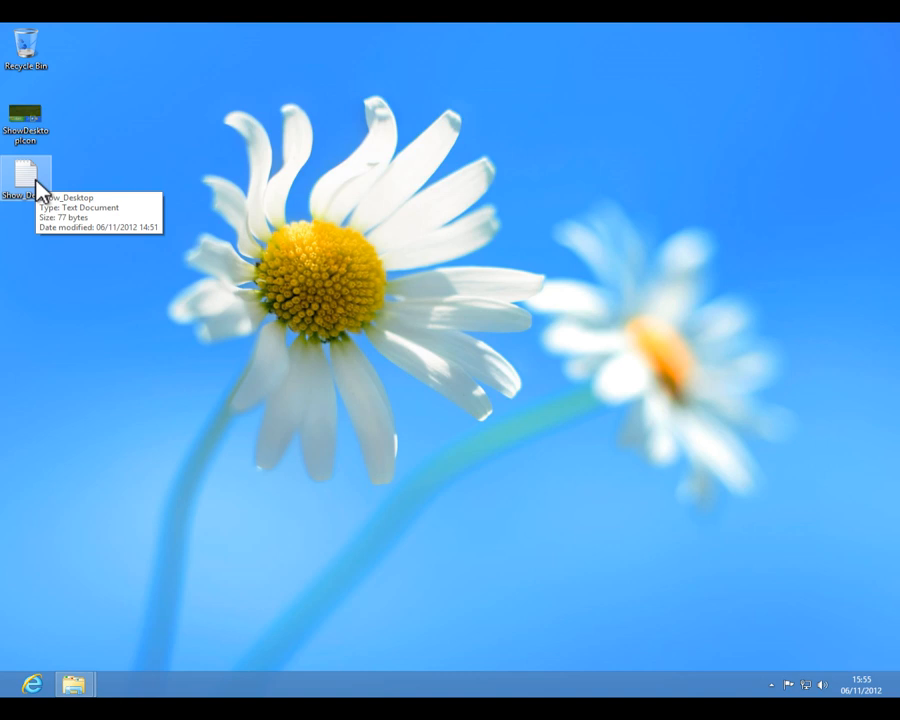
{"action": "mouse_move", "coordinate": [114, 580]}
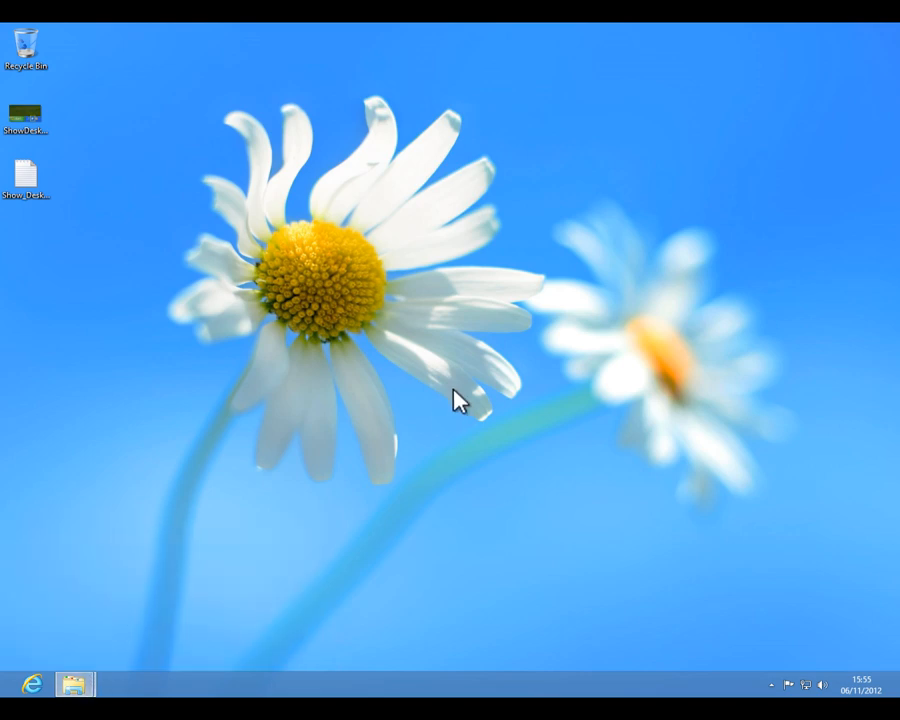
Step: Show the Desktop folder in File Explorer with file name extensions visible
{"action": "left_click", "coordinate": [74, 684]}
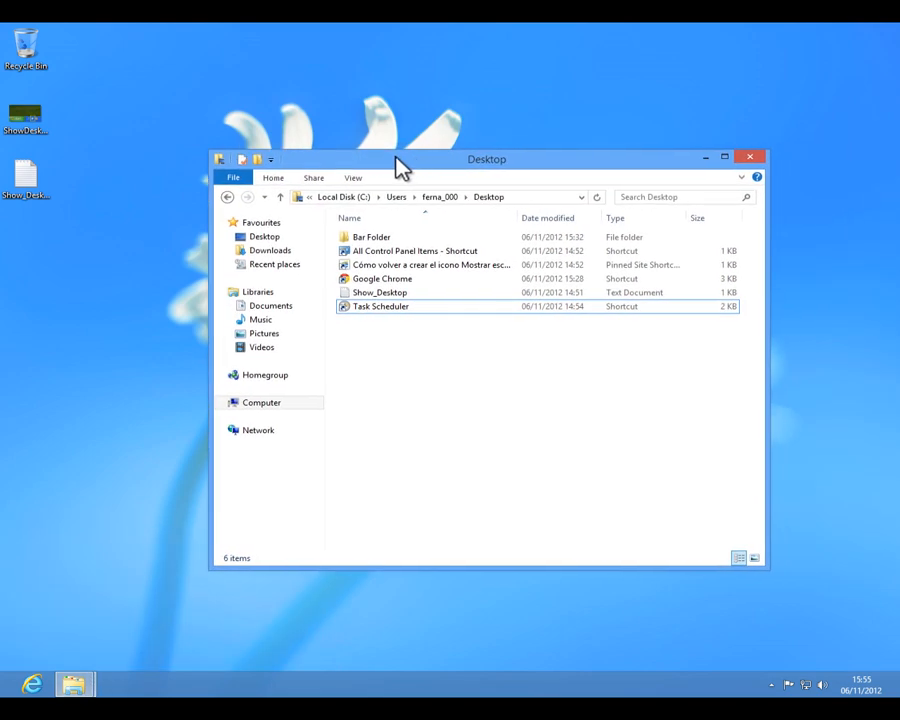
{"action": "left_click", "coordinate": [264, 236]}
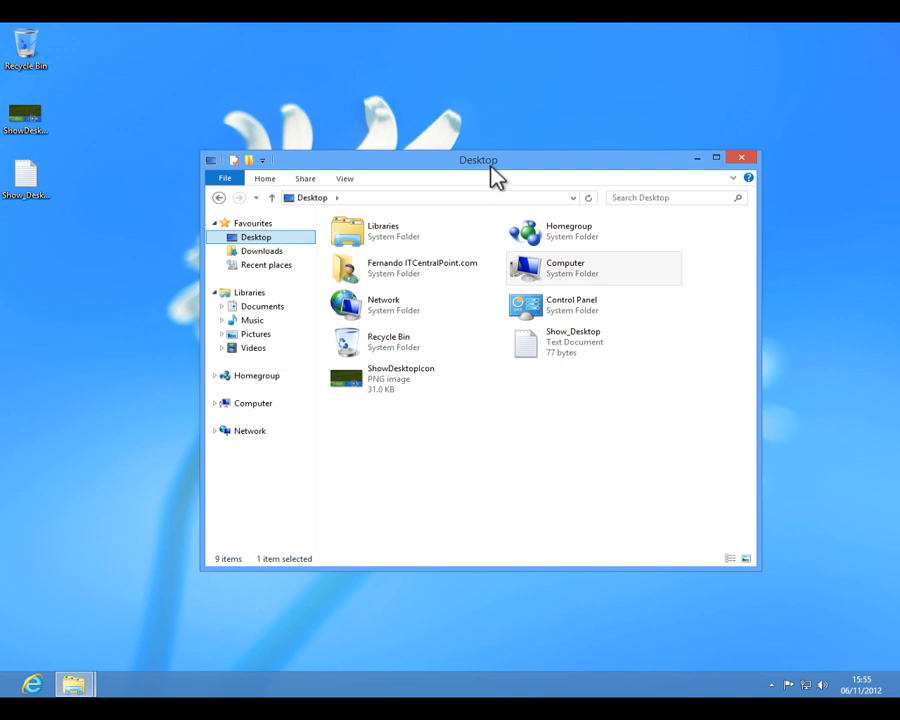
{"action": "left_click", "coordinate": [344, 178]}
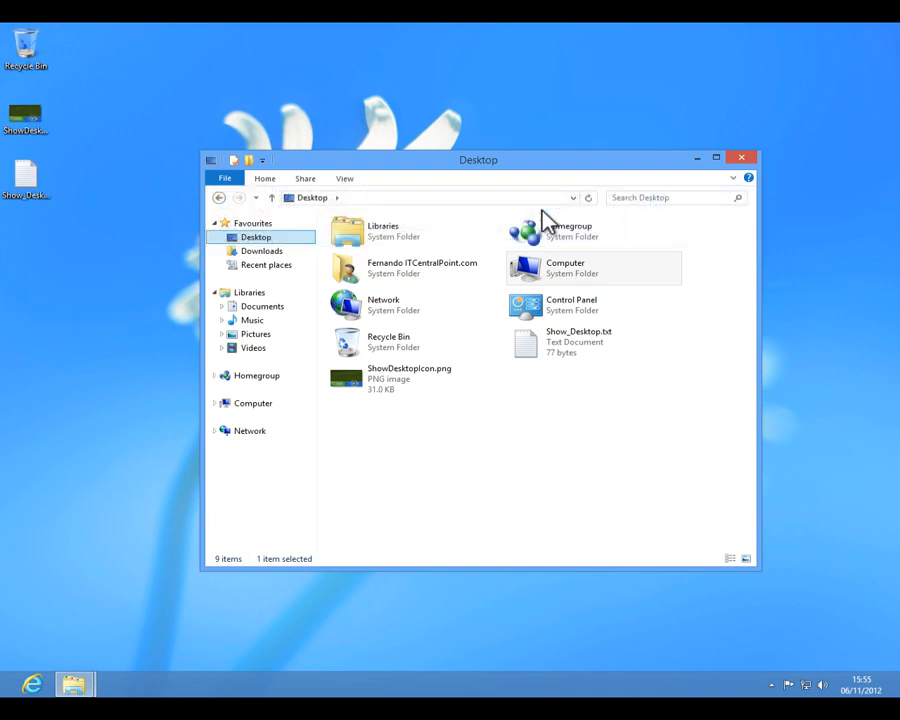
{"action": "mouse_move", "coordinate": [536, 204]}
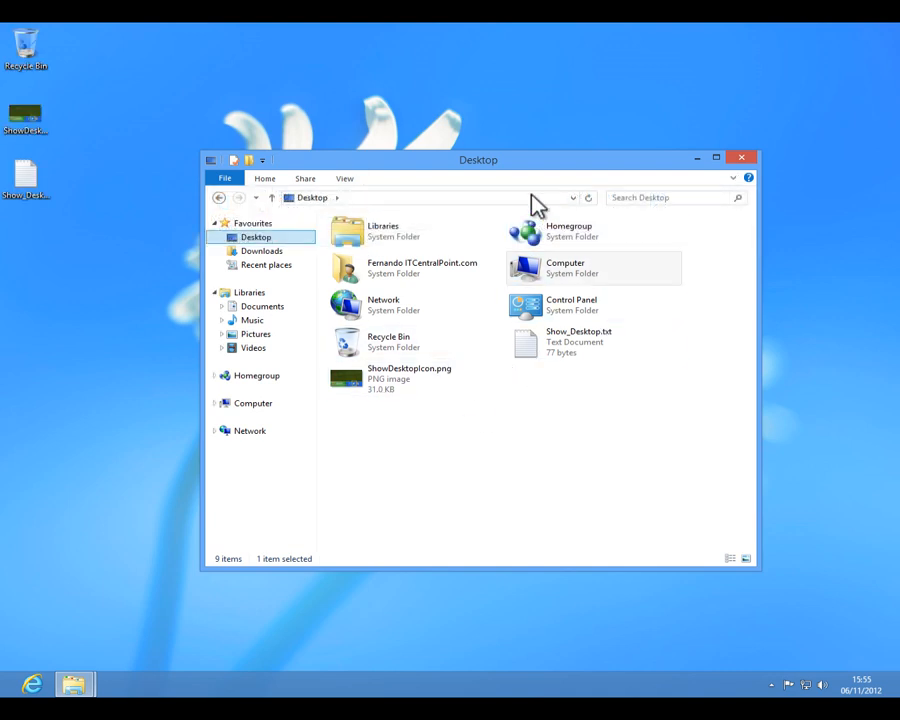
{"action": "mouse_move", "coordinate": [540, 168]}
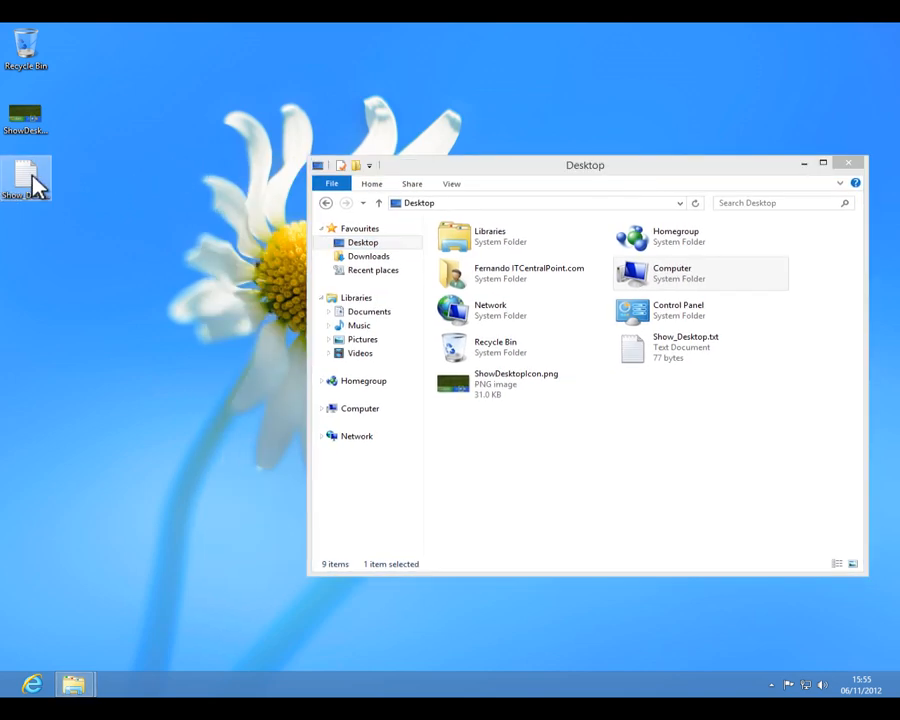
Step: View Show_Desktop.txt's ToggleDesktop commands in Notepad with all text selected, then close it
{"action": "double_click", "coordinate": [26, 180]}
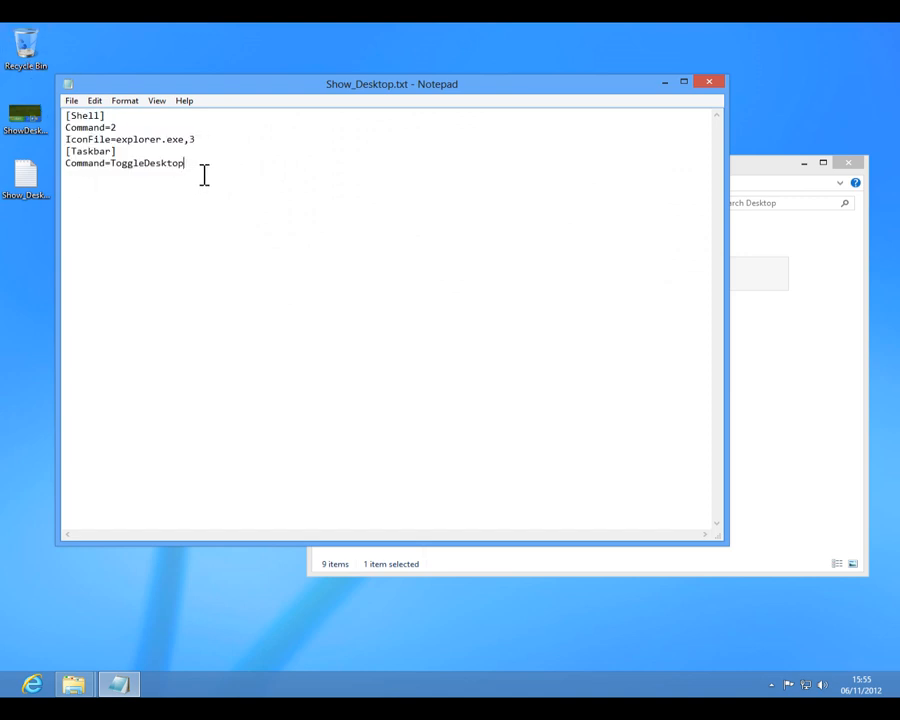
{"action": "key", "text": "ctrl+a"}
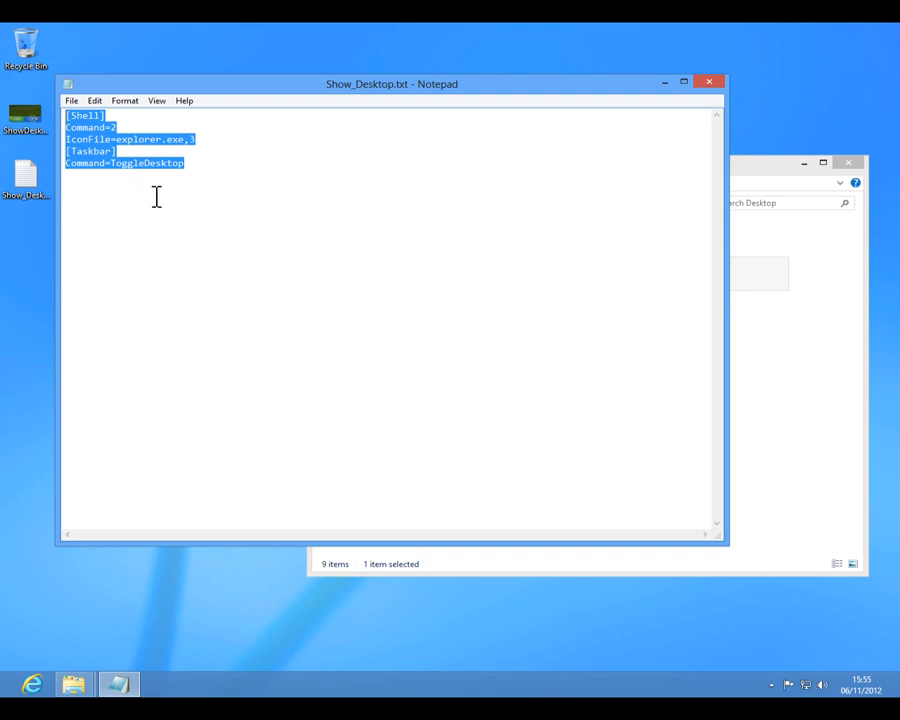
{"action": "left_click", "coordinate": [288, 158]}
{"action": "type", "text": "Show_Desktop.scf"}
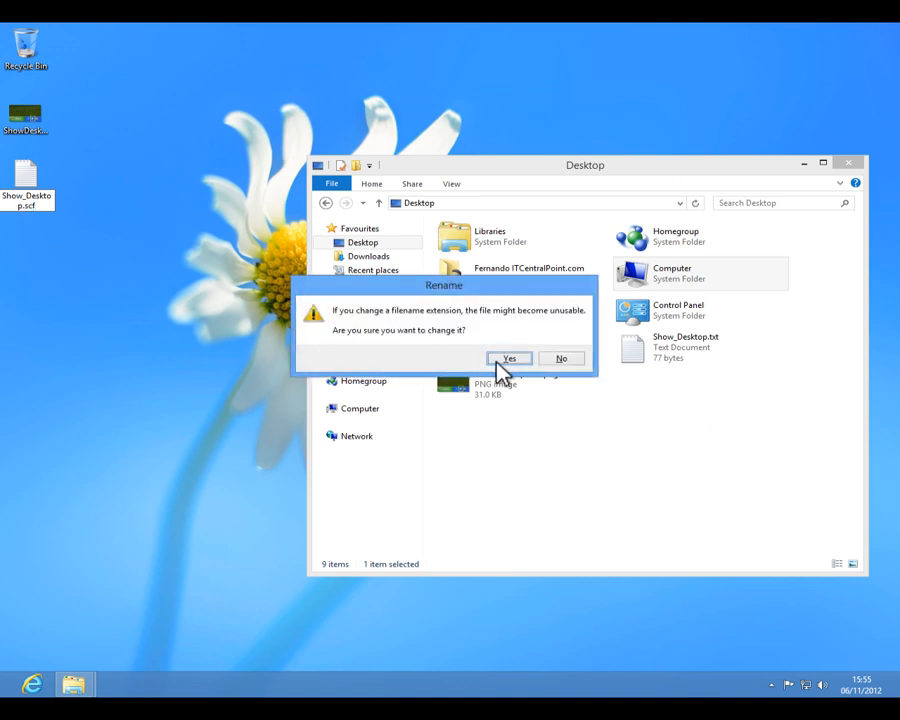
Step: Confirm renaming Show_Desktop.txt to Show_Desktop.scf in the Rename warning
{"action": "left_click", "coordinate": [510, 358]}
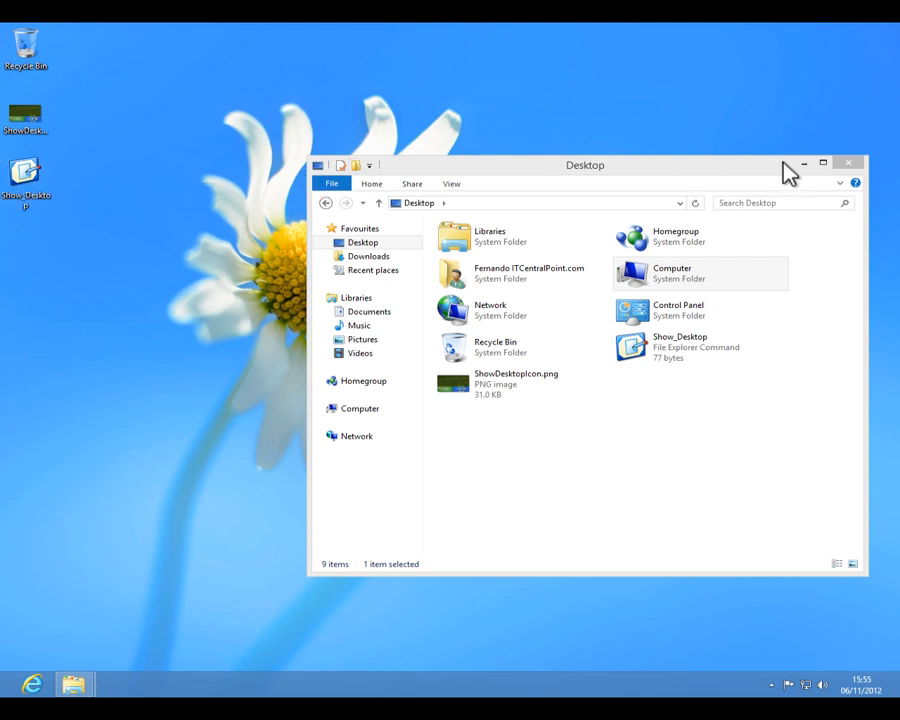
Step: Close the Desktop folder window, leaving the desktop with the Show_Desktop shortcut
{"action": "left_click", "coordinate": [848, 162]}
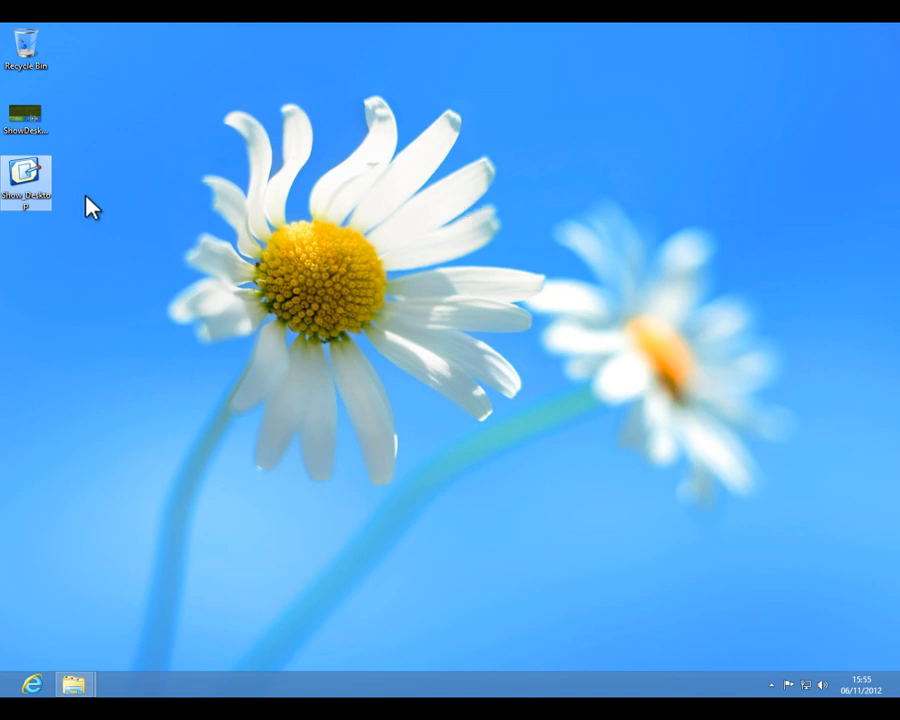
{"action": "mouse_move", "coordinate": [78, 614]}
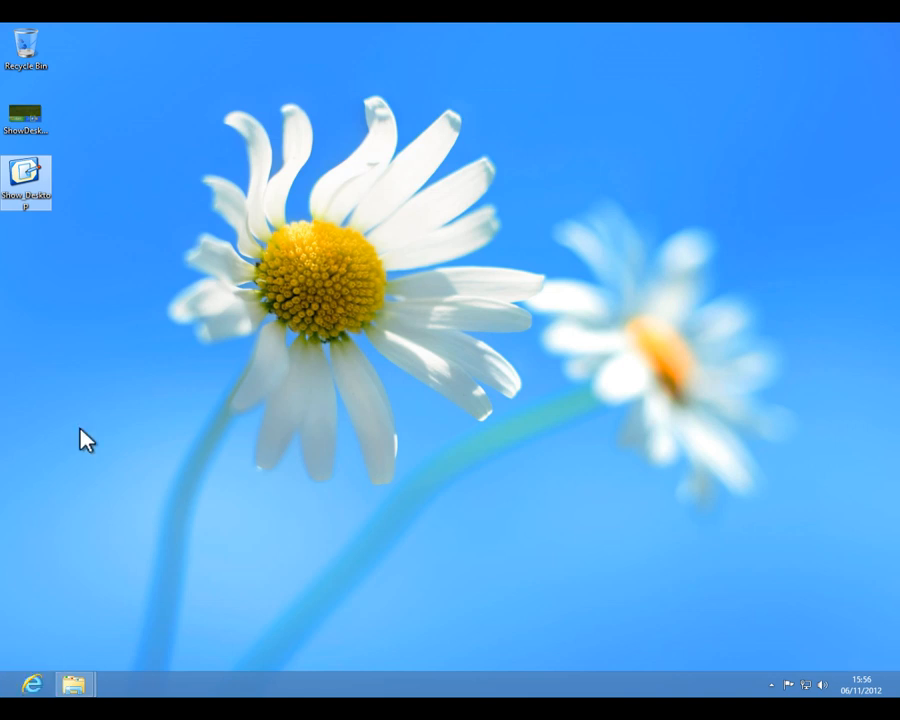
{"action": "mouse_move", "coordinate": [36, 640]}
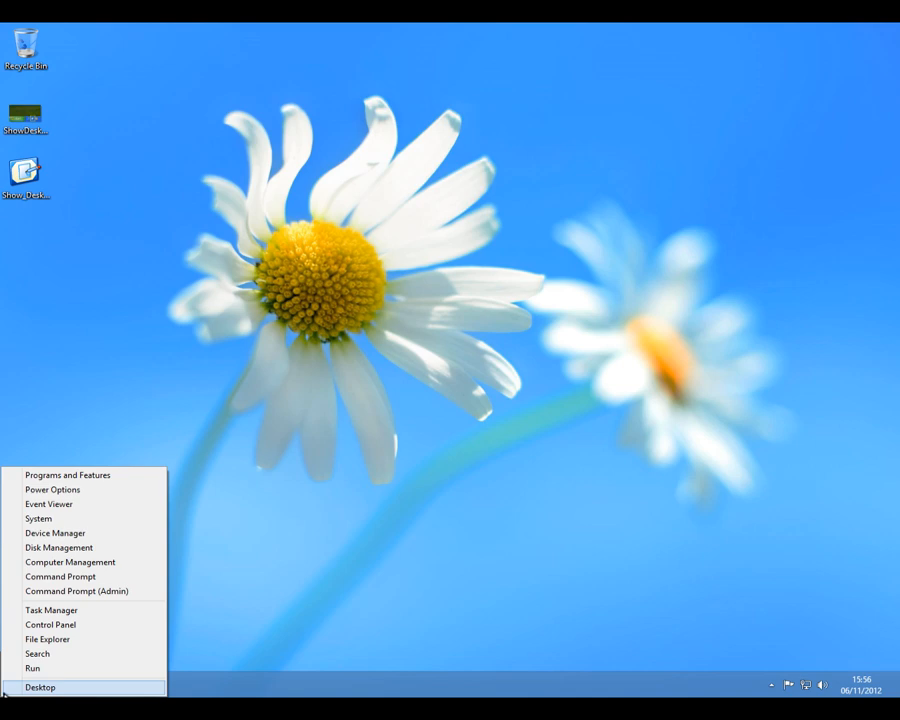
{"action": "mouse_move", "coordinate": [50, 624]}
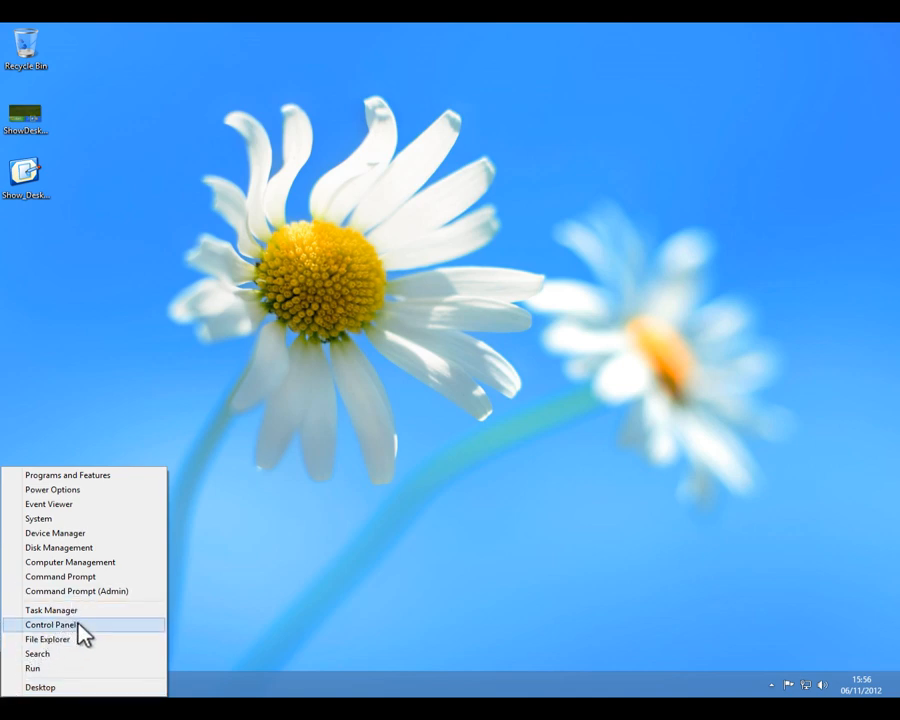
Step: Launch Task Scheduler from Control Panel's Administrative Tools in Small icons view
{"action": "left_click", "coordinate": [50, 624]}
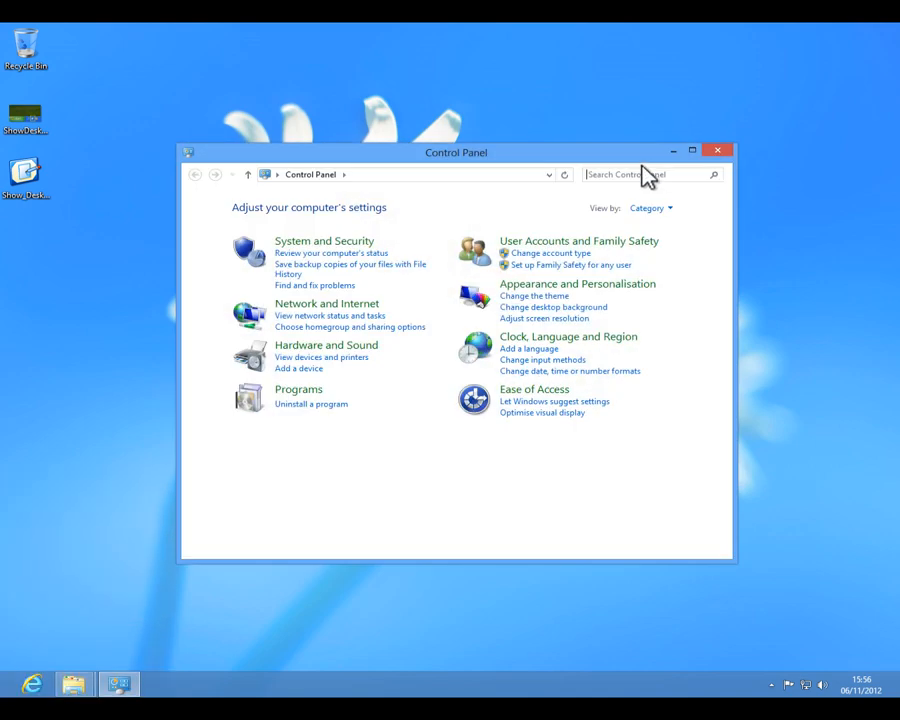
{"action": "left_click", "coordinate": [648, 208]}
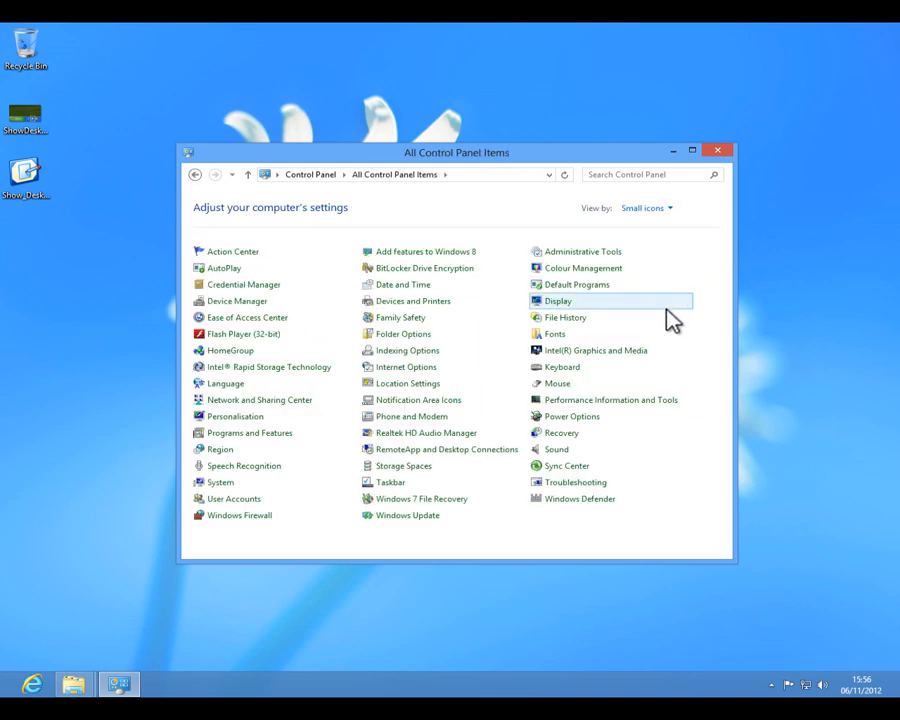
{"action": "mouse_move", "coordinate": [570, 252]}
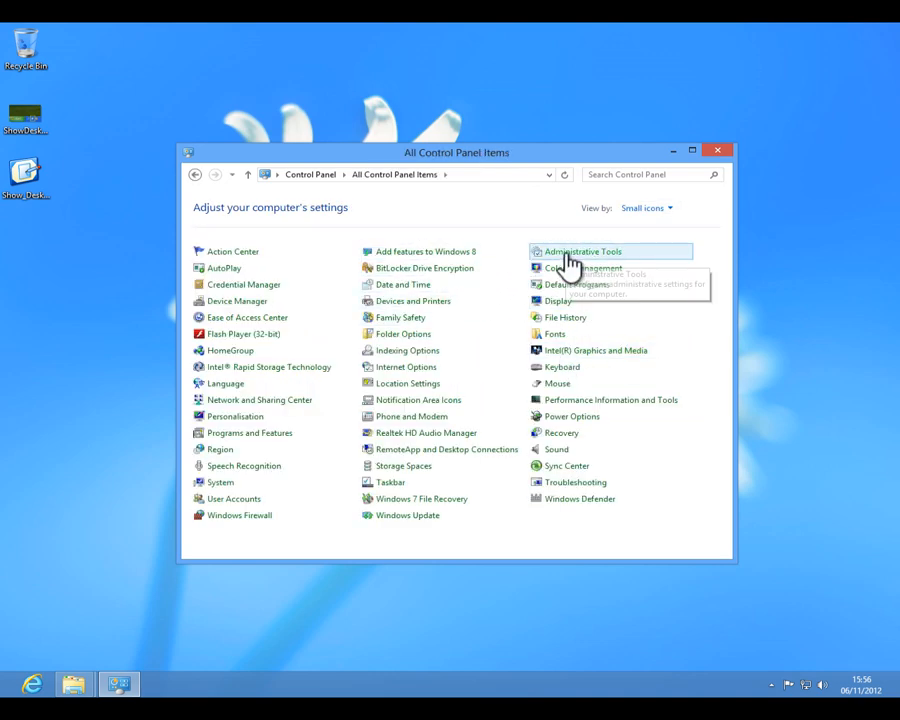
{"action": "double_click", "coordinate": [582, 252]}
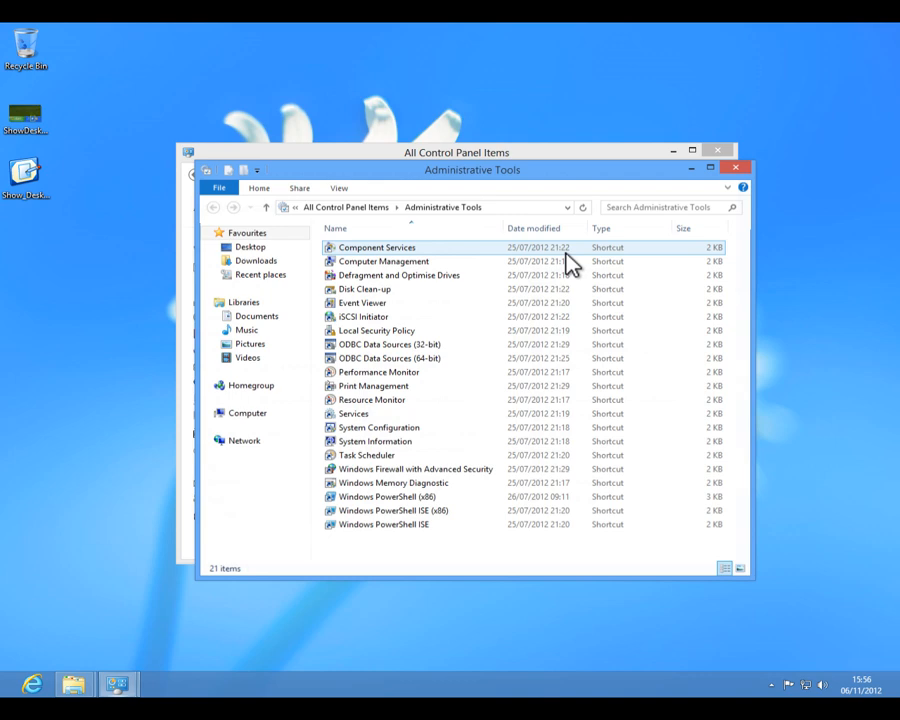
{"action": "left_click", "coordinate": [366, 456]}
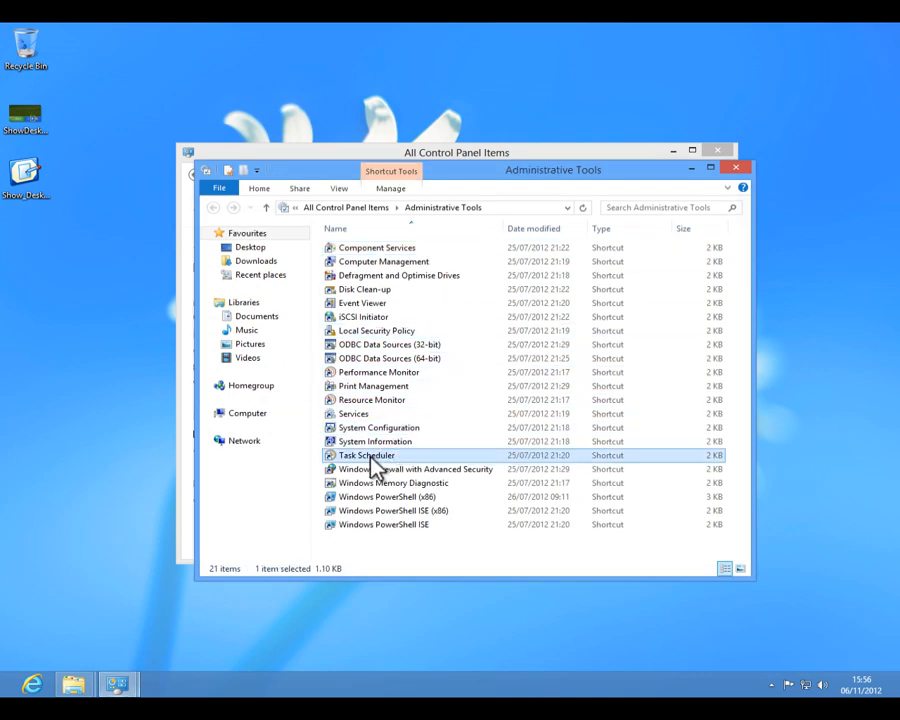
{"action": "double_click", "coordinate": [366, 456]}
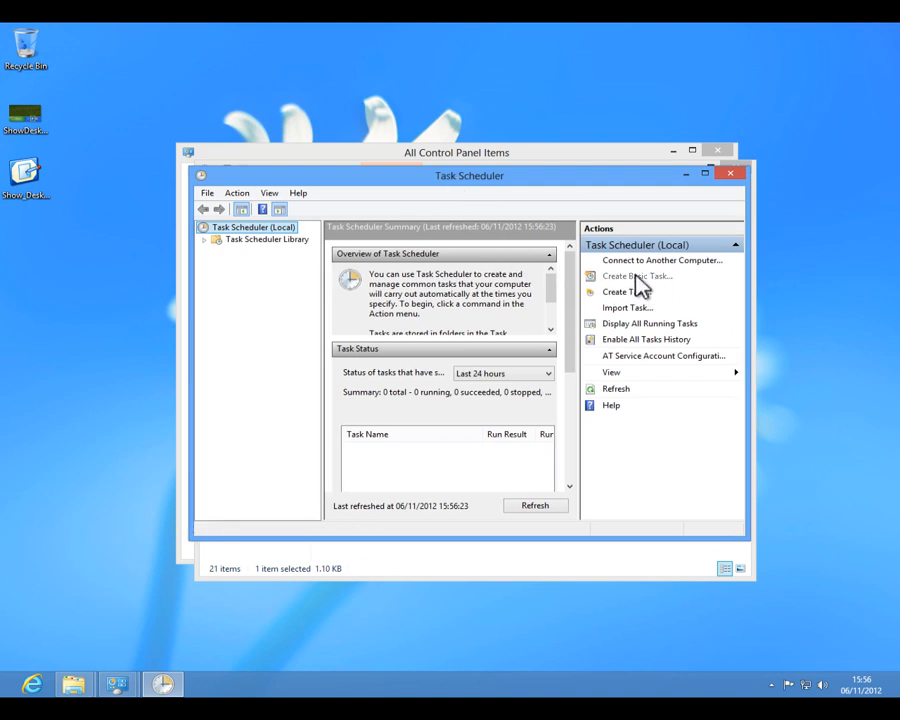
Step: Start a new basic task named 'Desktop on boot'
{"action": "left_click", "coordinate": [636, 276]}
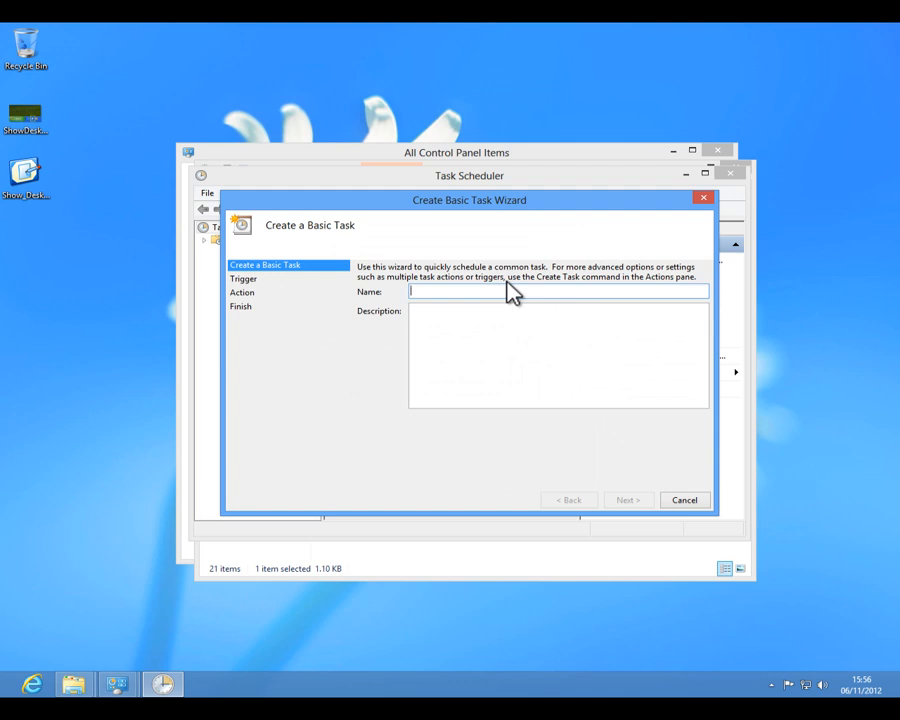
{"action": "type", "text": "Desktop on boo"}
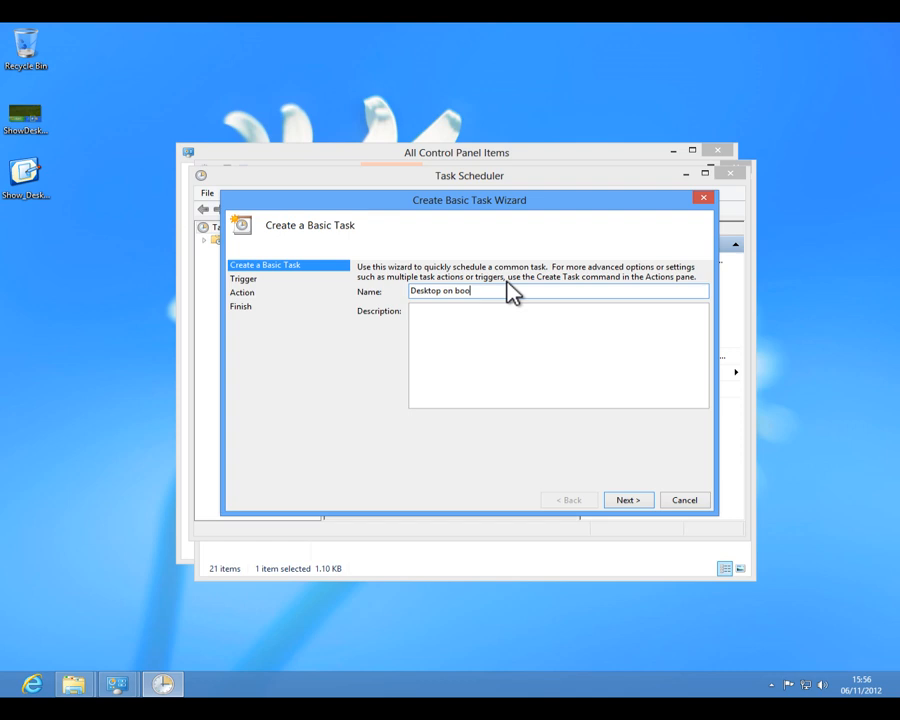
{"action": "left_click", "coordinate": [628, 500]}
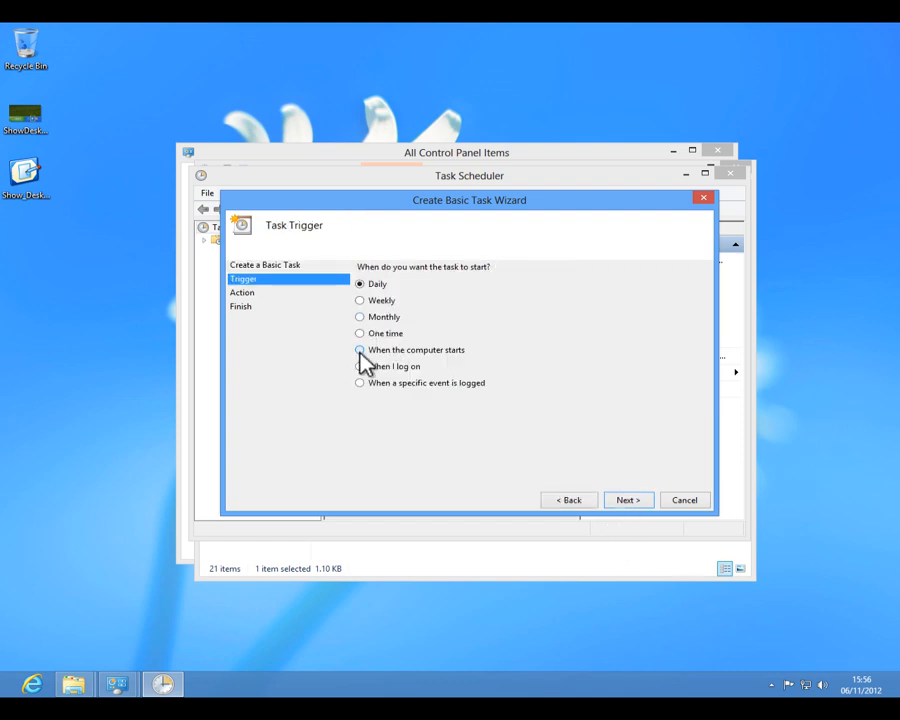
Step: Trigger the task when I log on and keep Start a program as its action
{"action": "left_click", "coordinate": [360, 350]}
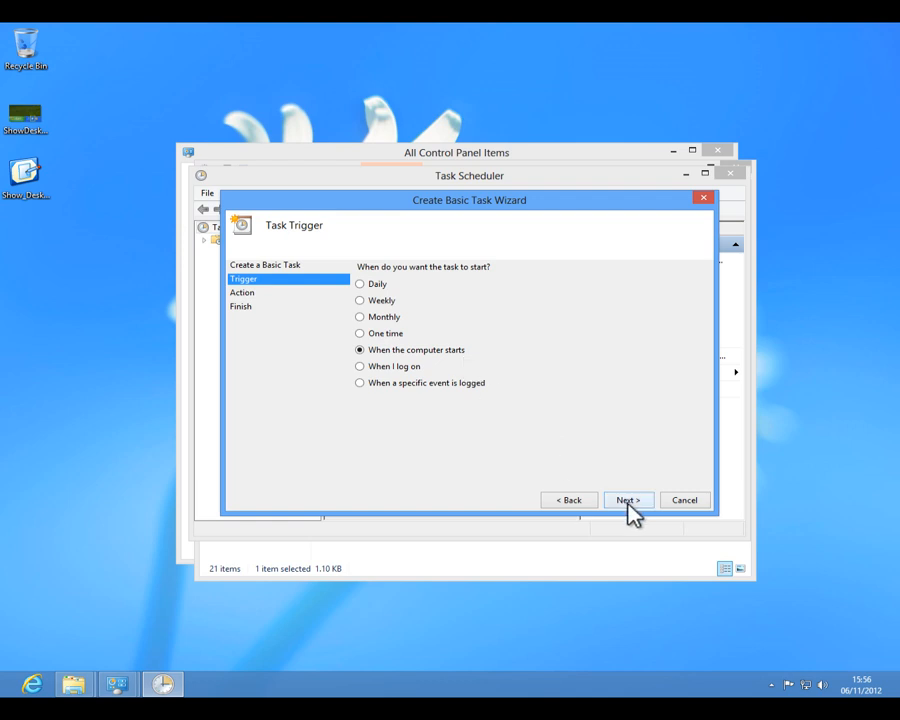
{"action": "left_click", "coordinate": [360, 366]}
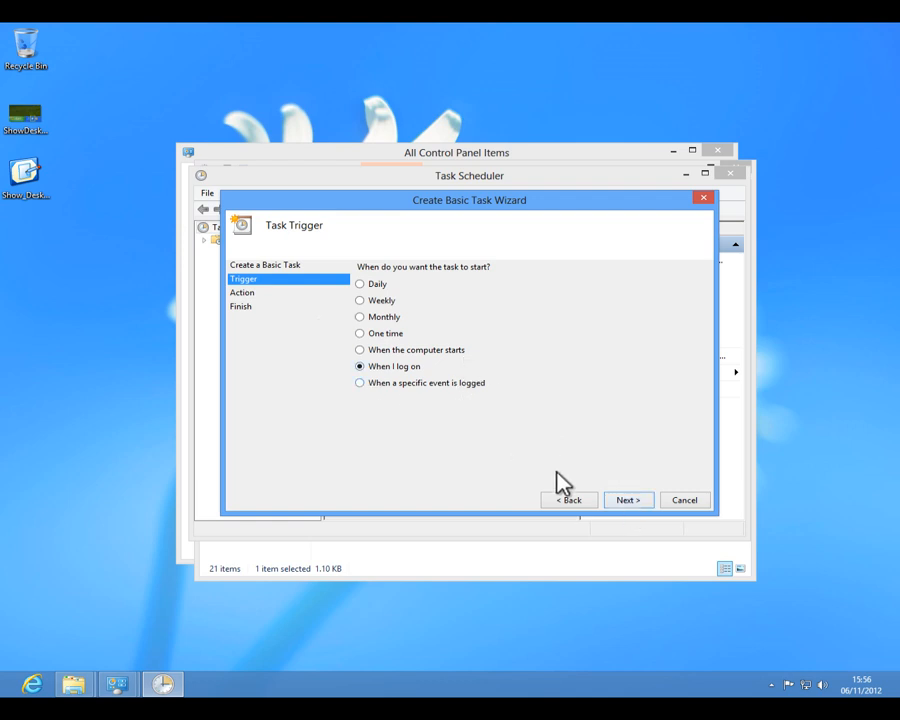
{"action": "left_click", "coordinate": [628, 500]}
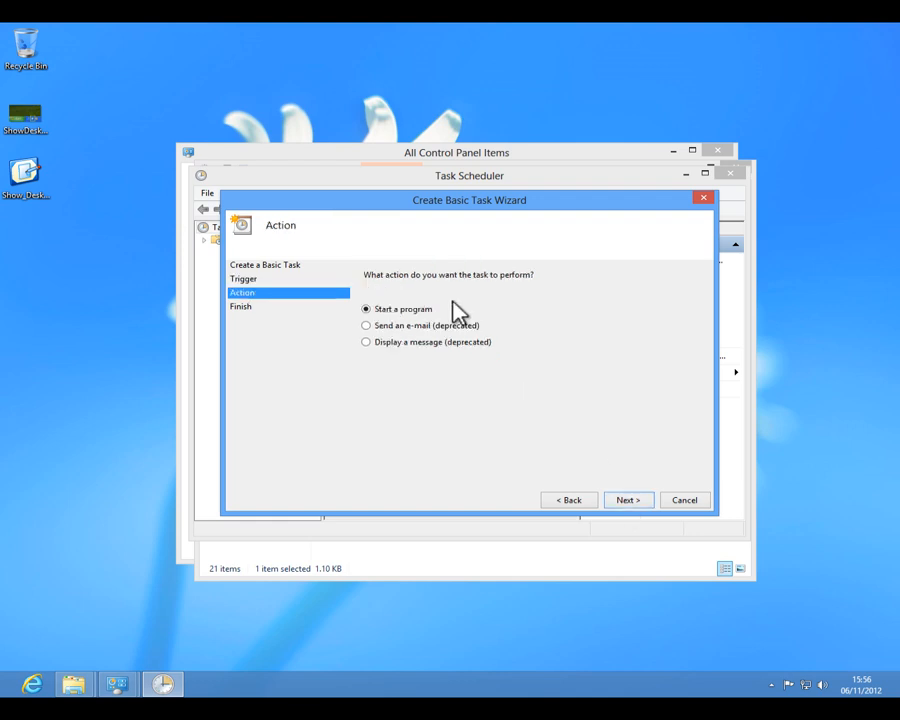
{"action": "mouse_move", "coordinate": [370, 336]}
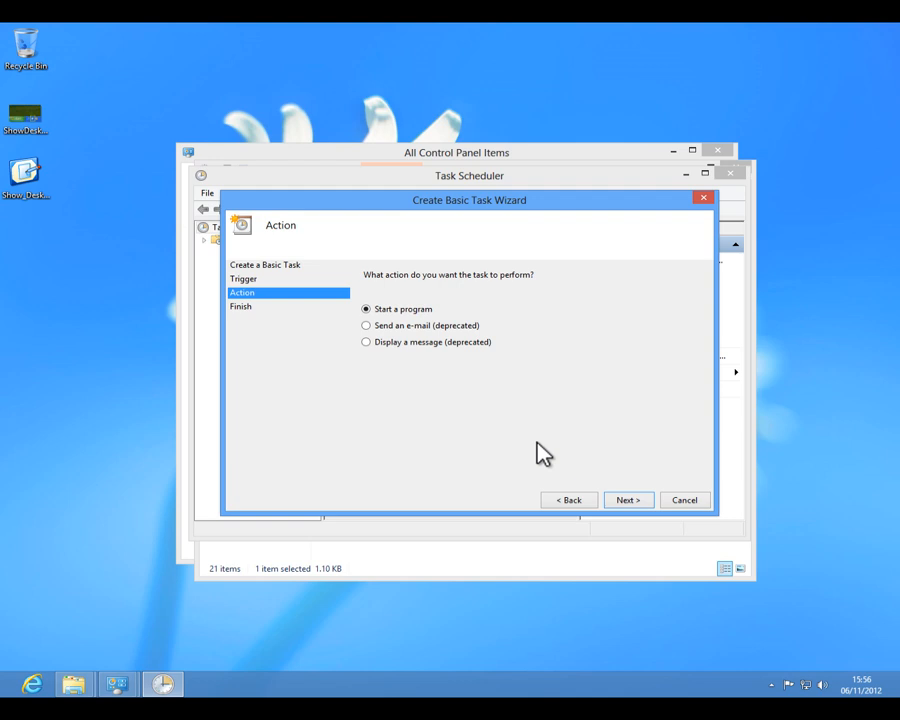
{"action": "left_click", "coordinate": [628, 500]}
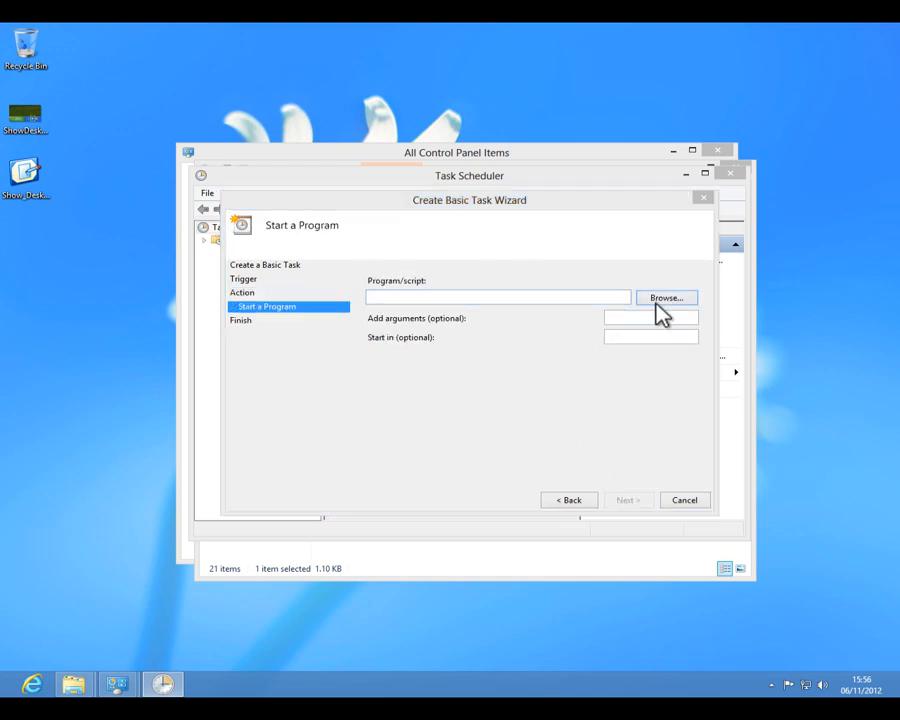
Step: Choose the Show_Desktop.scf shortcut as the program and finish creating the task
{"action": "left_click", "coordinate": [666, 298]}
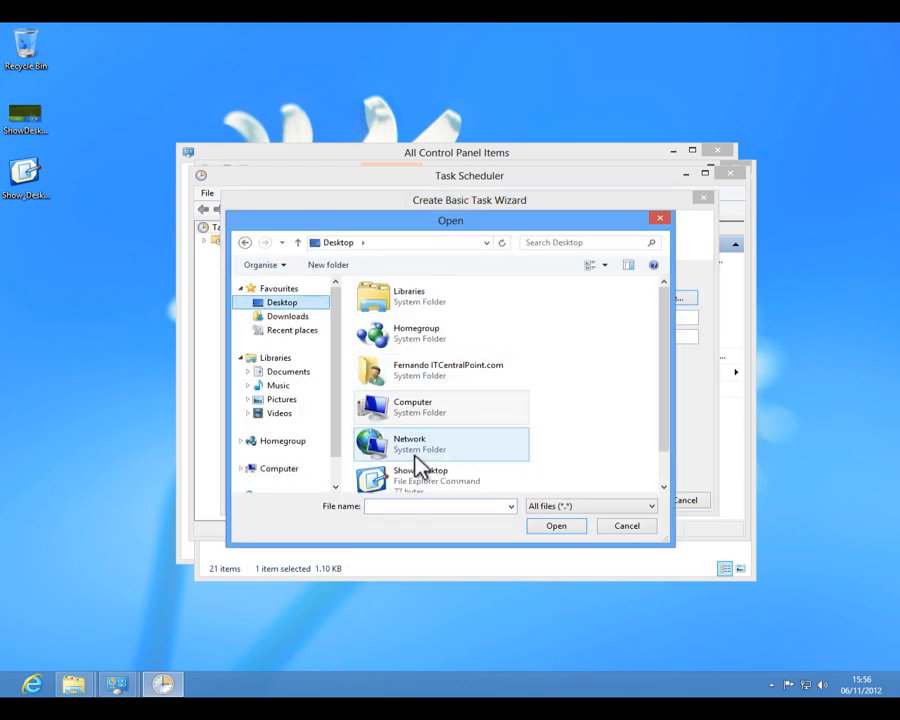
{"action": "left_click", "coordinate": [556, 524]}
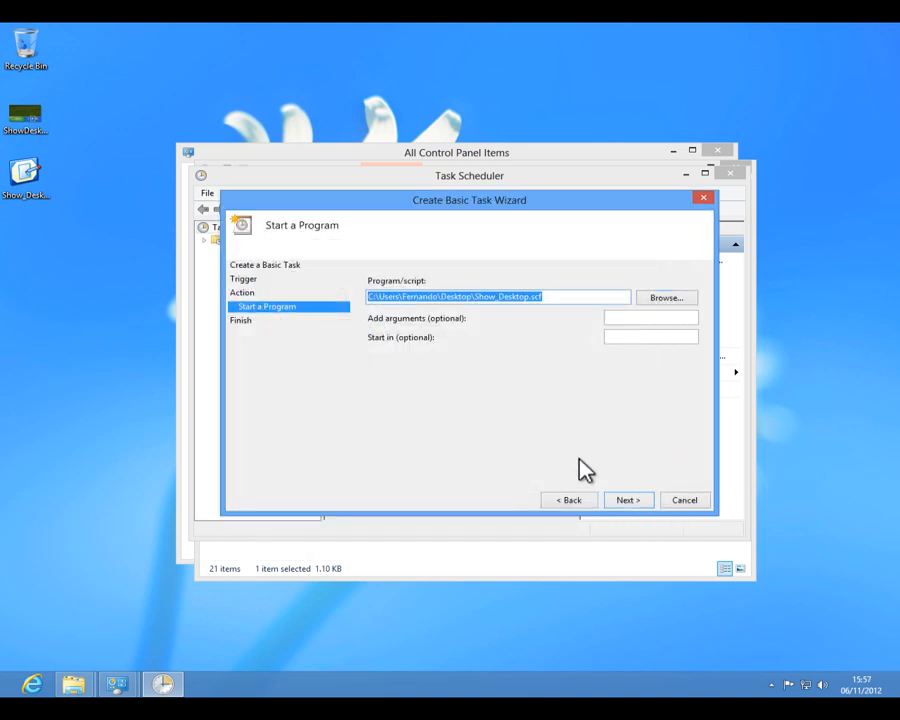
{"action": "left_click", "coordinate": [628, 500]}
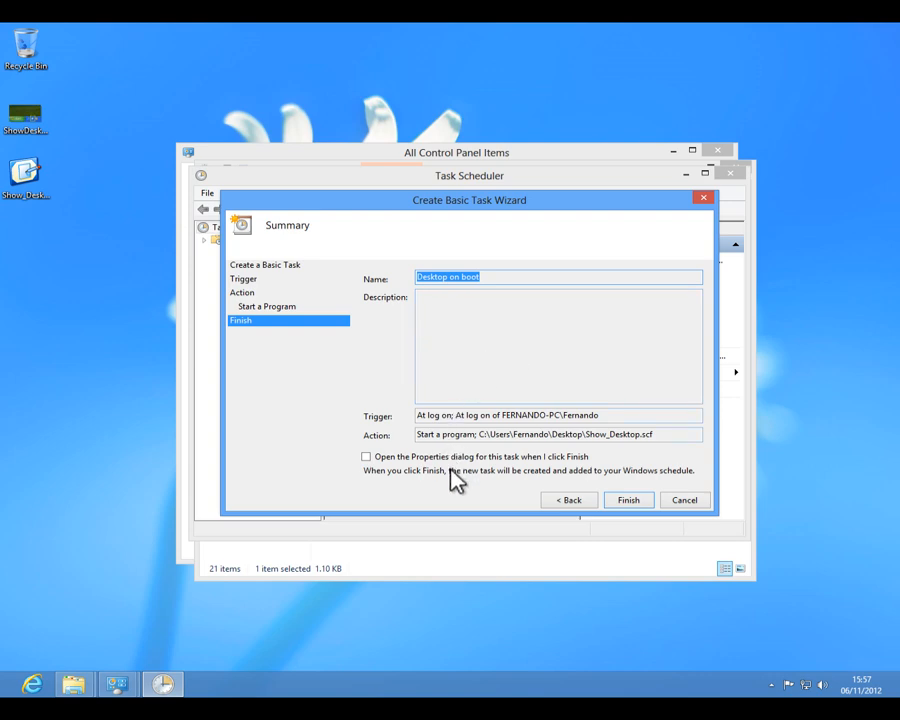
{"action": "left_click", "coordinate": [628, 500]}
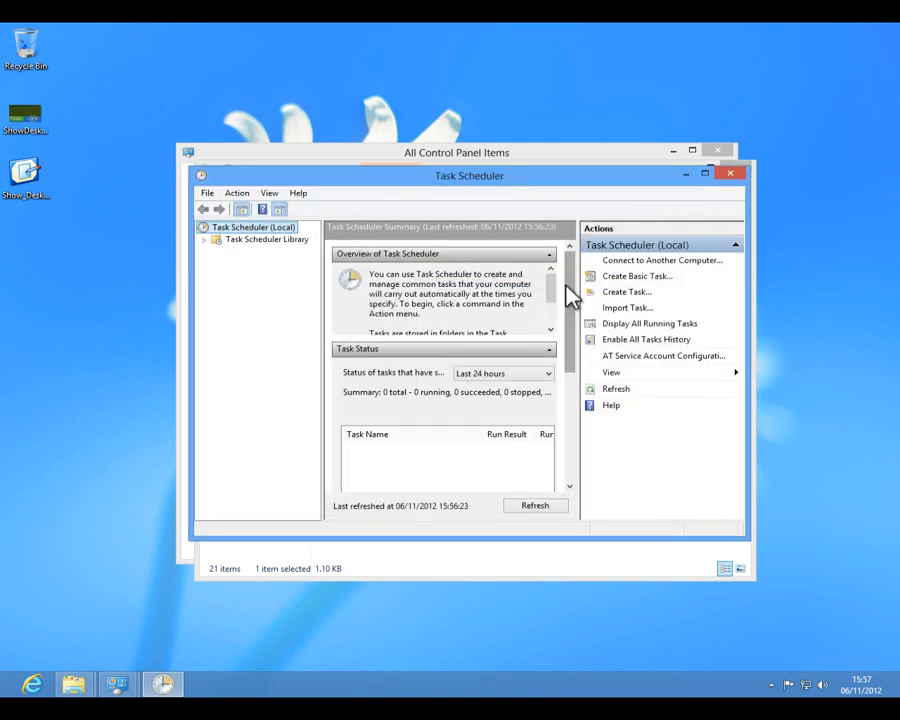
Step: Close Task Scheduler, Administrative Tools and Control Panel
{"action": "left_click", "coordinate": [730, 172]}
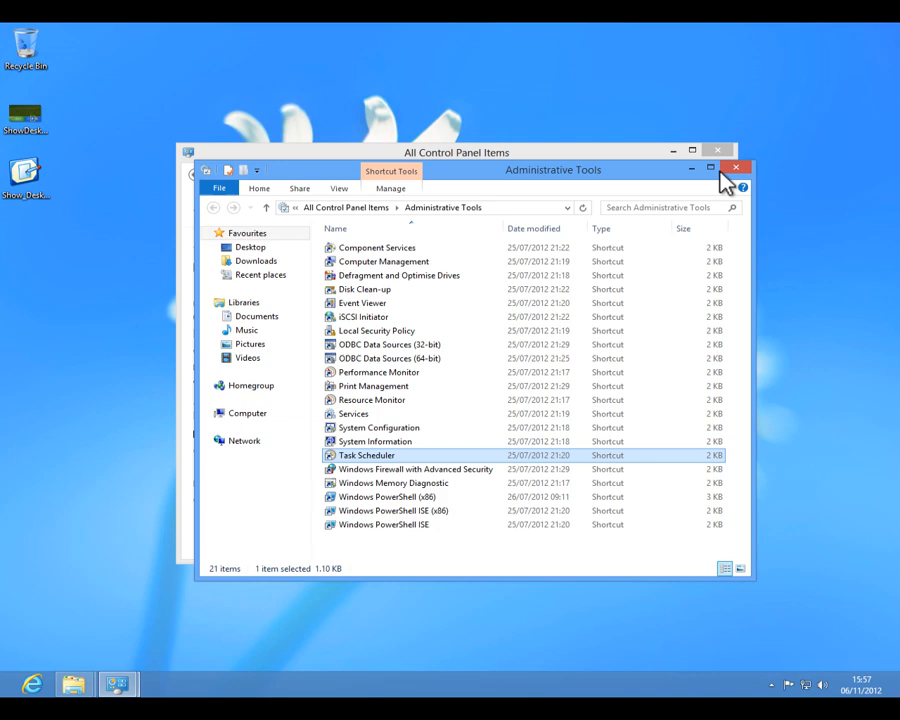
{"action": "left_click", "coordinate": [736, 168]}
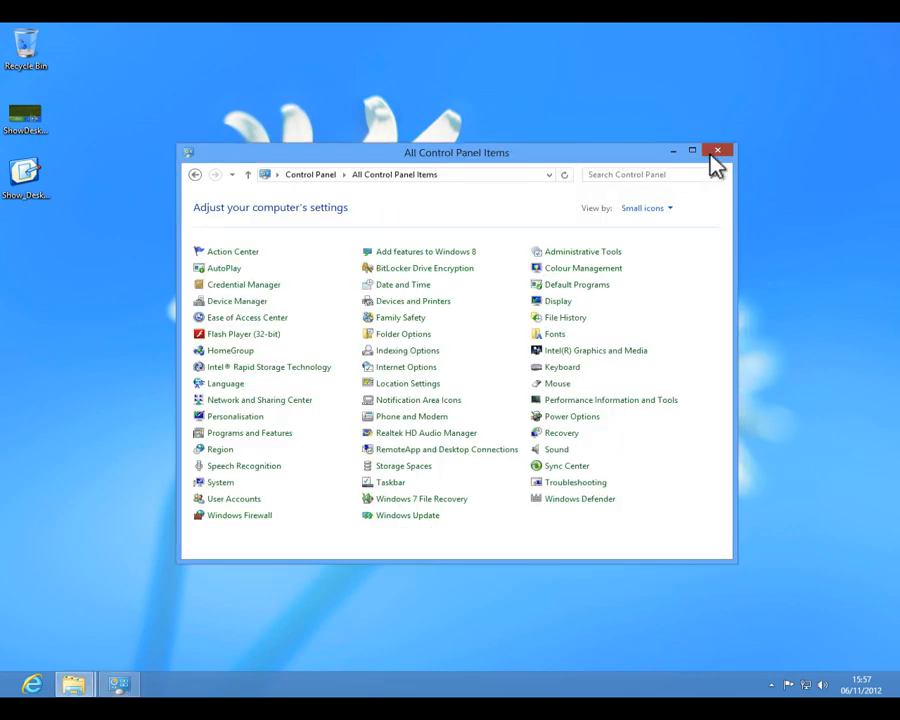
{"action": "left_click", "coordinate": [716, 150]}
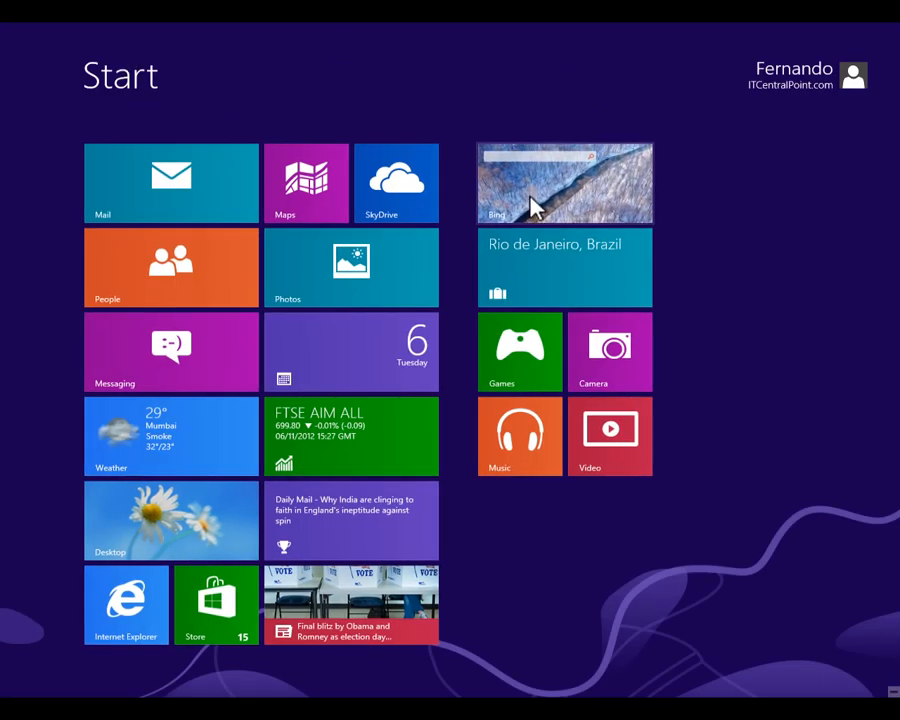
{"action": "mouse_move", "coordinate": [10, 690]}
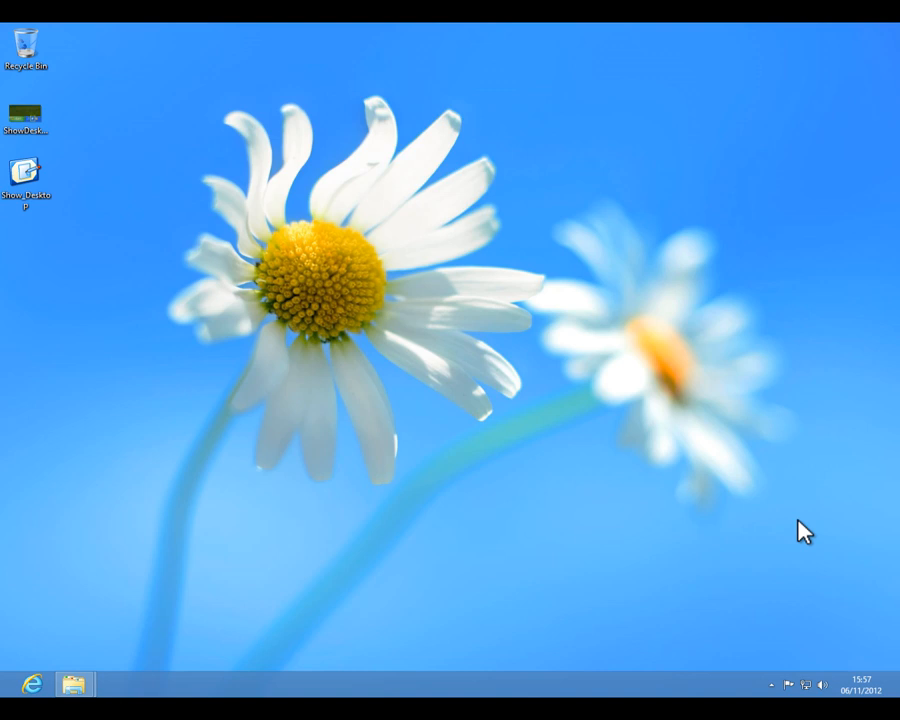
{"action": "mouse_move", "coordinate": [292, 572]}
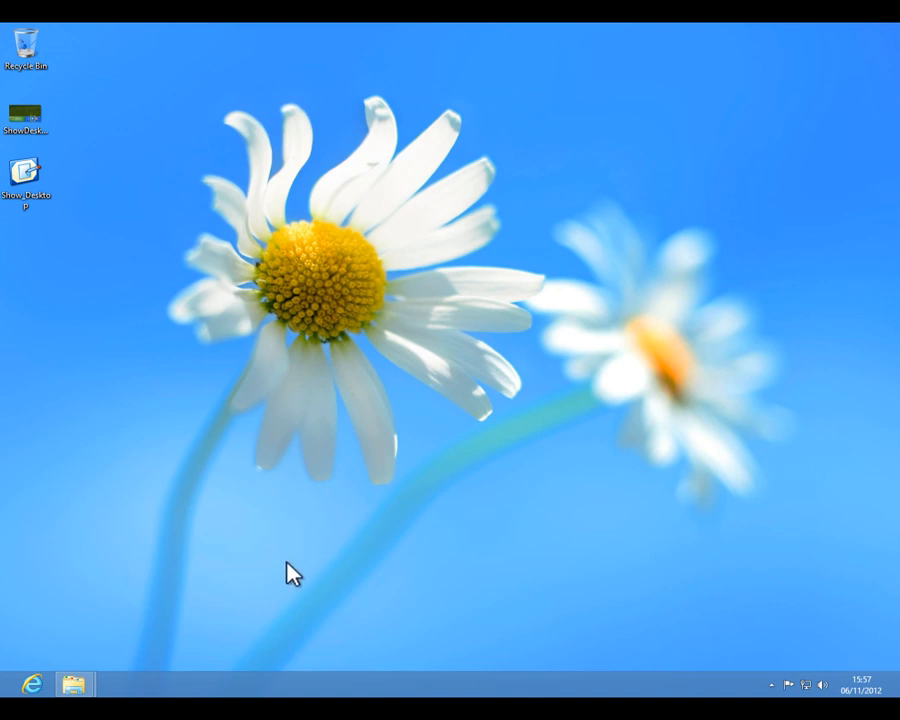